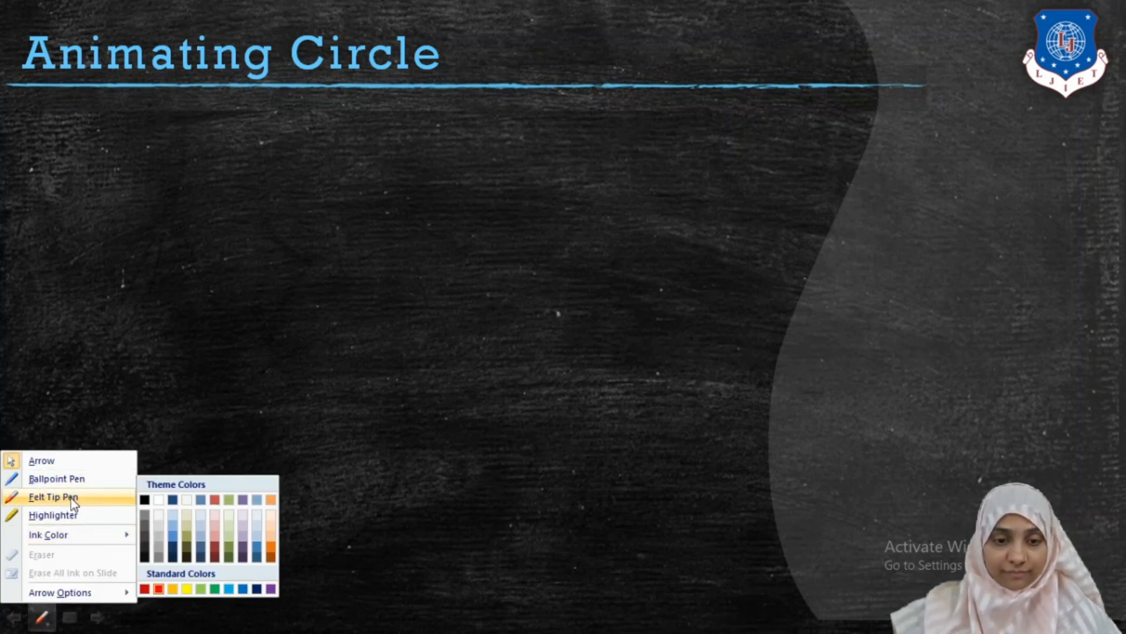
Choose Felt Tip Pen from the slideshow pointer options for annotating the slide
{"action": "left_click", "coordinate": [707, 617]}
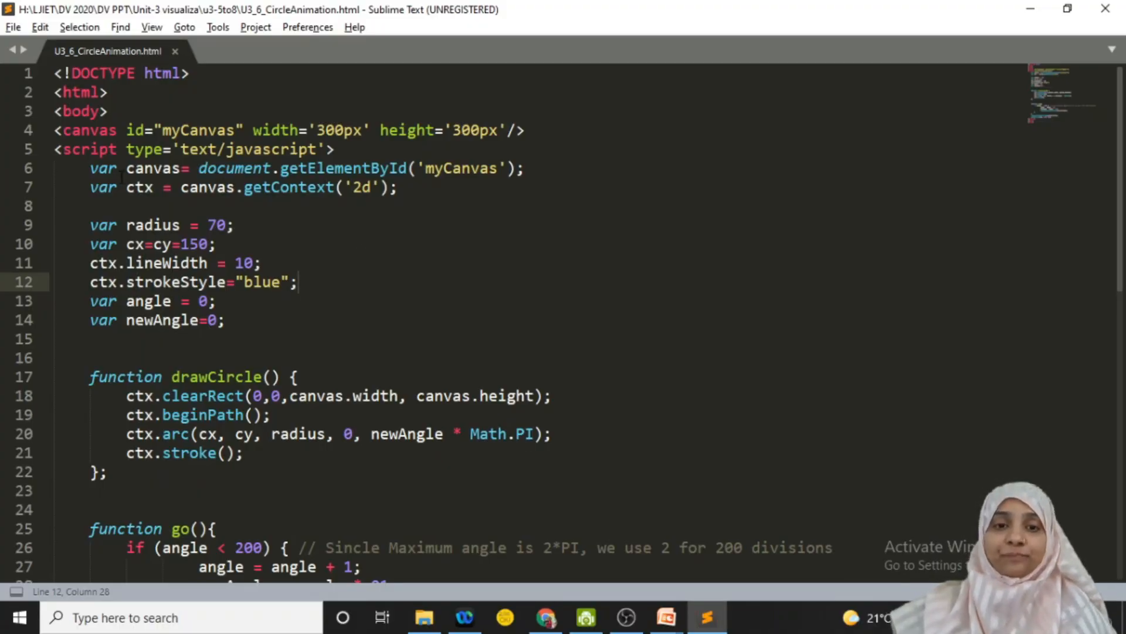
{"action": "double_click", "coordinate": [139, 188]}
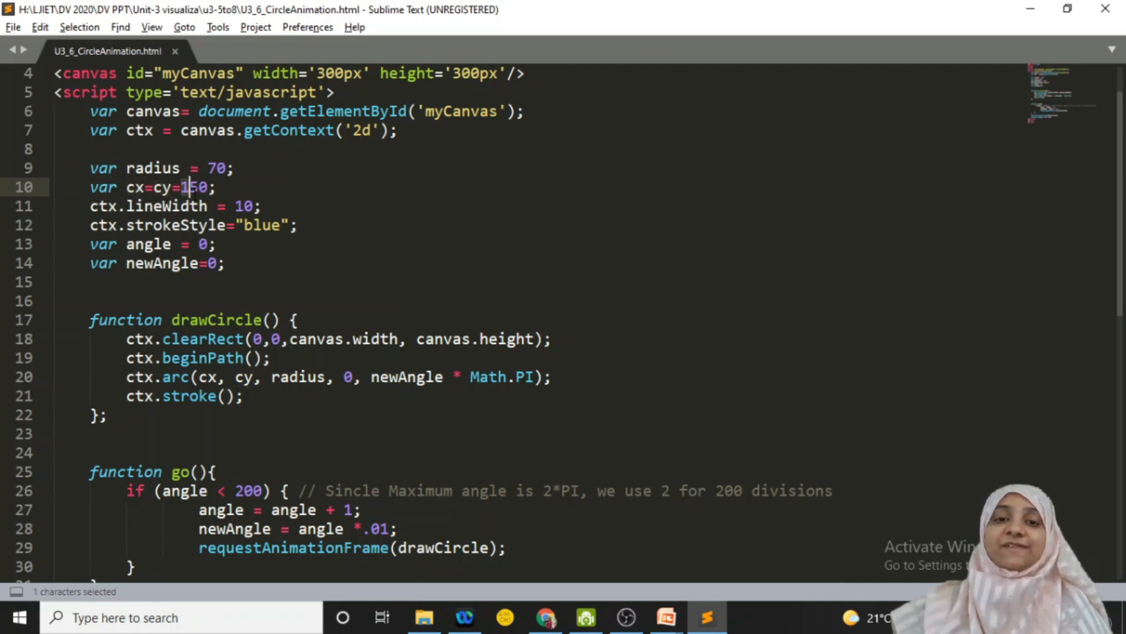
{"action": "double_click", "coordinate": [191, 186]}
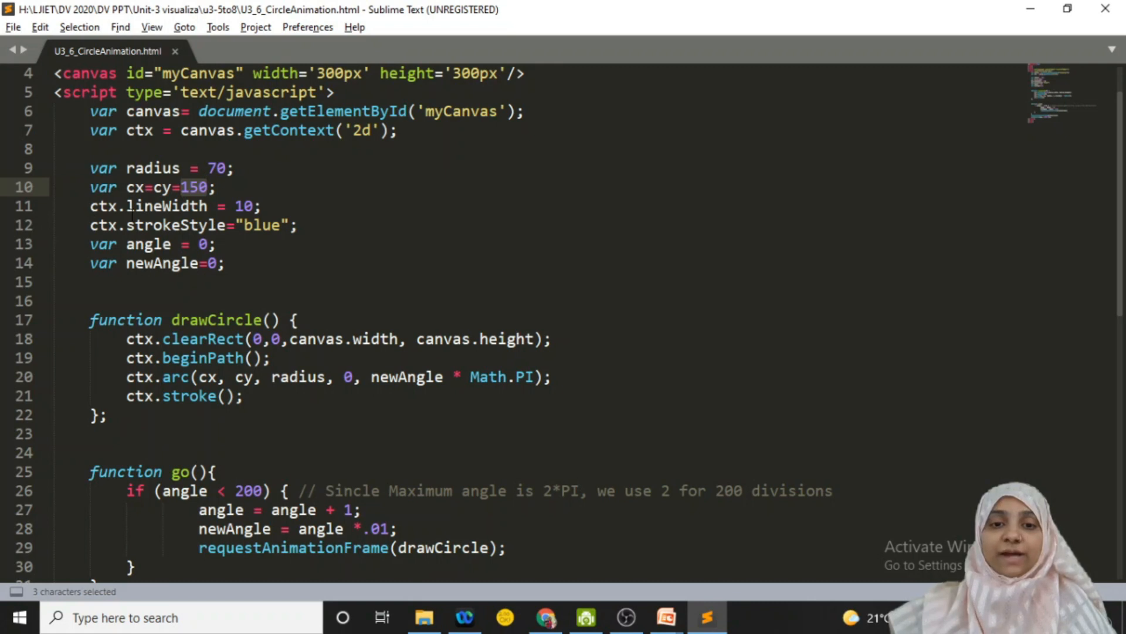
{"action": "double_click", "coordinate": [169, 205]}
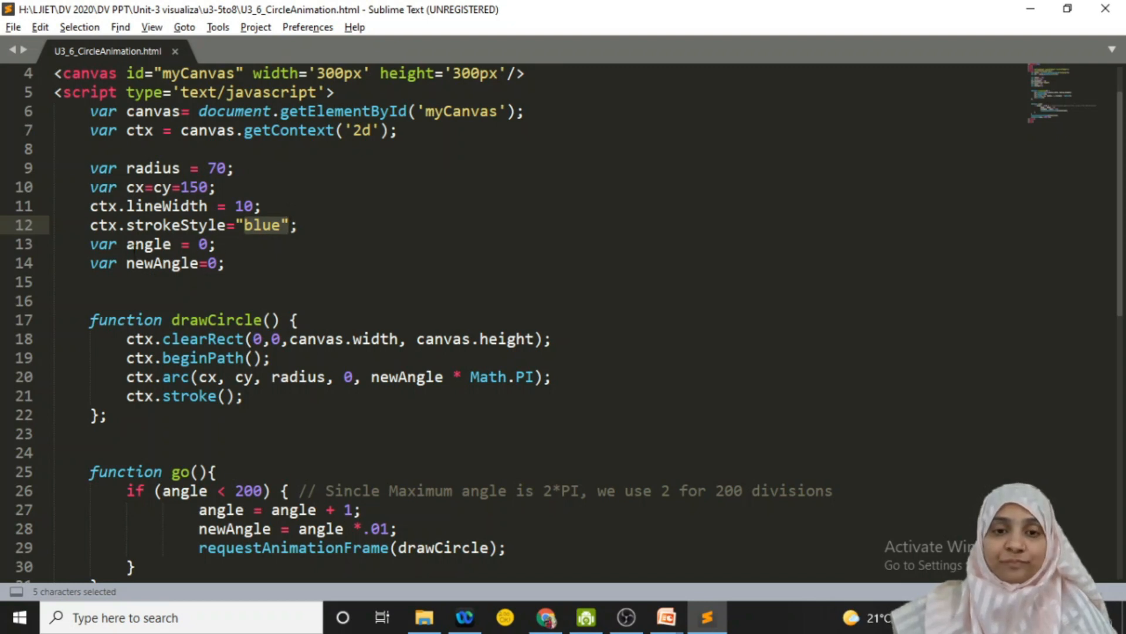
{"action": "left_click", "coordinate": [200, 244]}
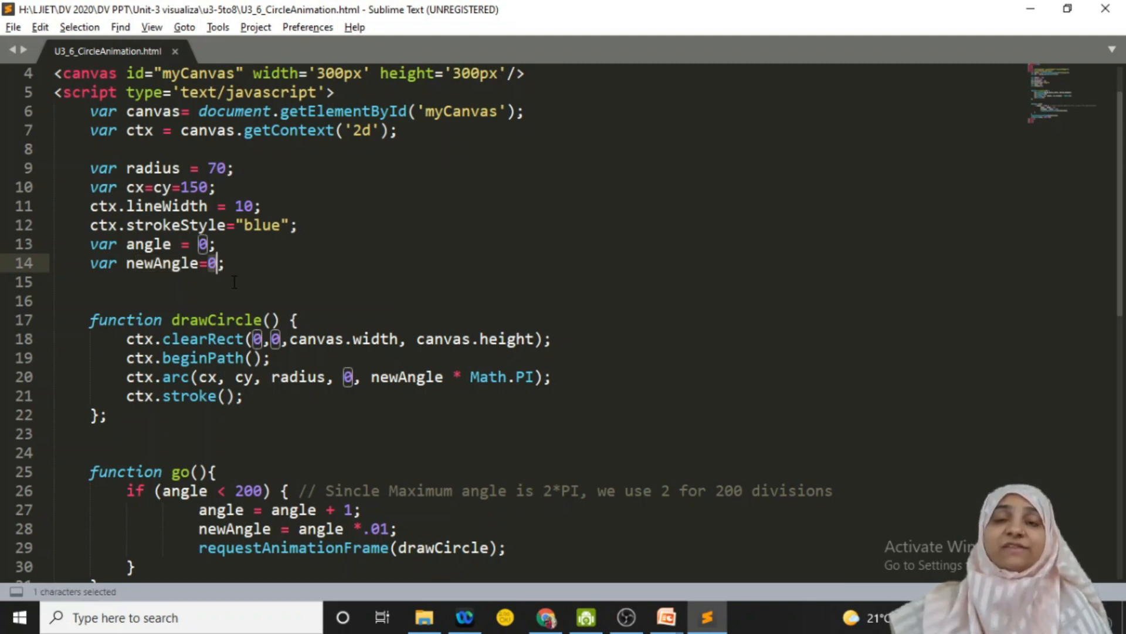
Append the comment //erase canvas after the clearRect call in drawCircle
{"action": "scroll", "scroll_direction": "down", "scroll_amount": 3}
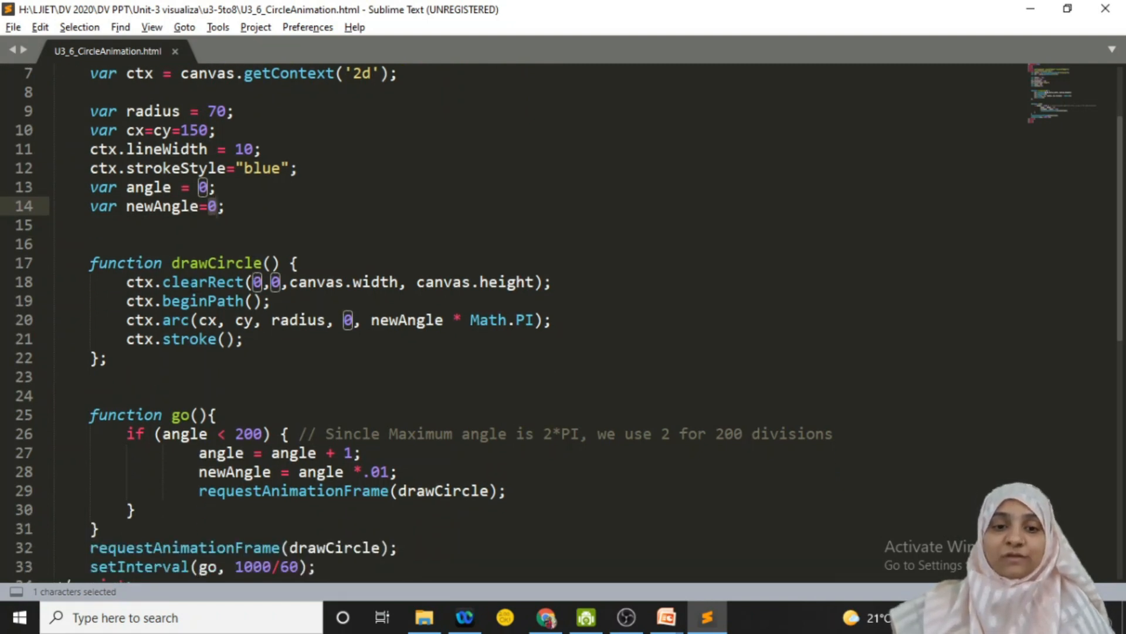
{"action": "double_click", "coordinate": [216, 261]}
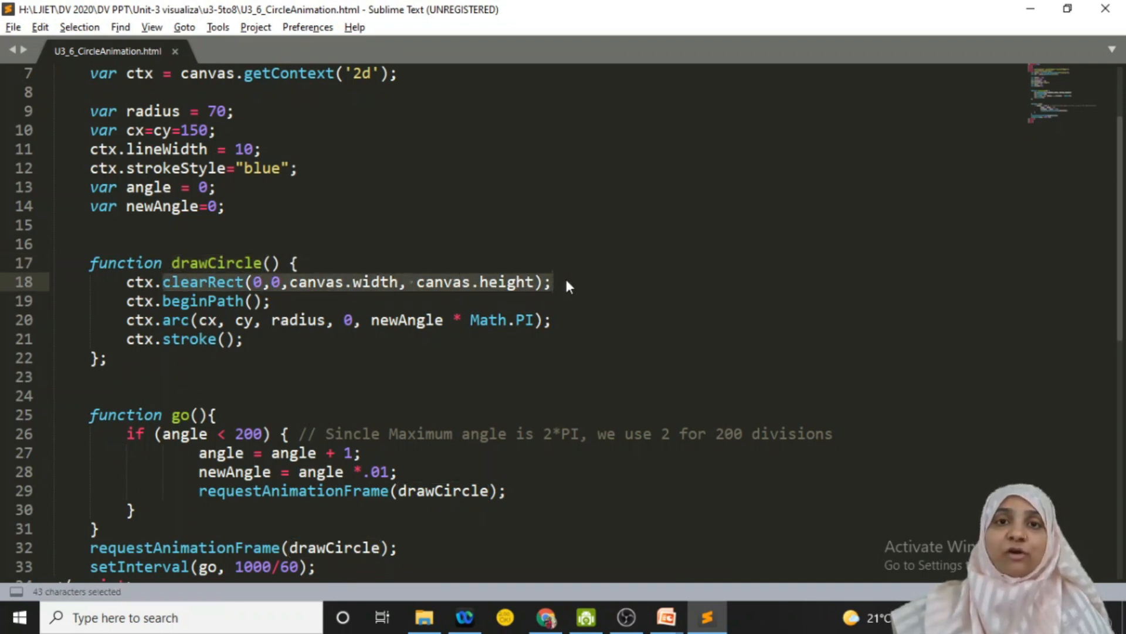
{"action": "left_click", "coordinate": [552, 282]}
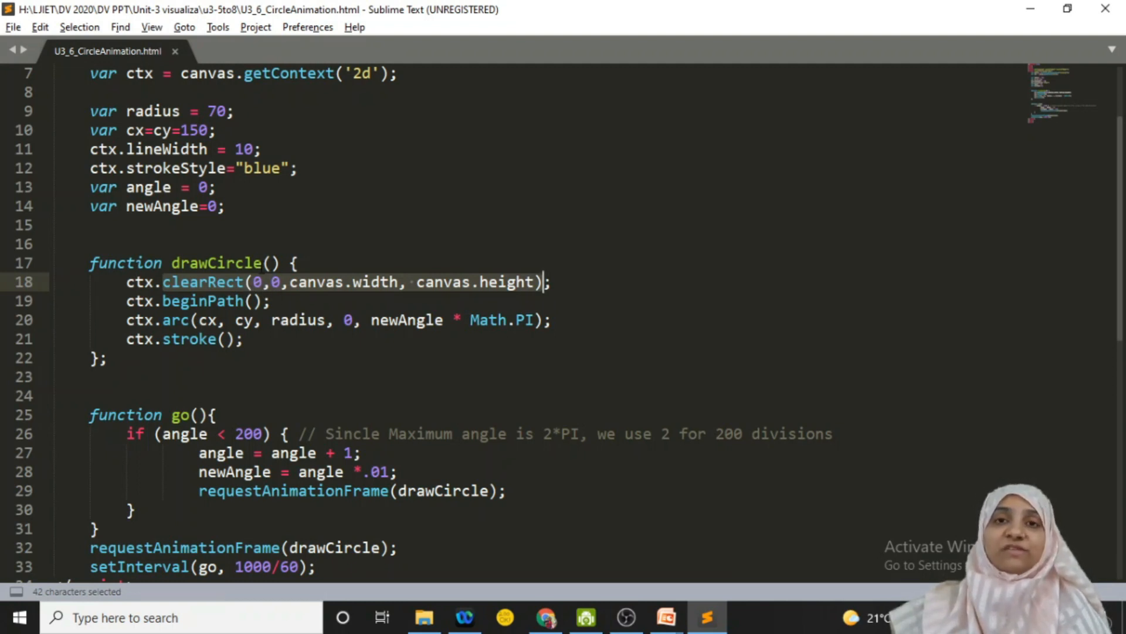
{"action": "mouse_move", "coordinate": [379, 295]}
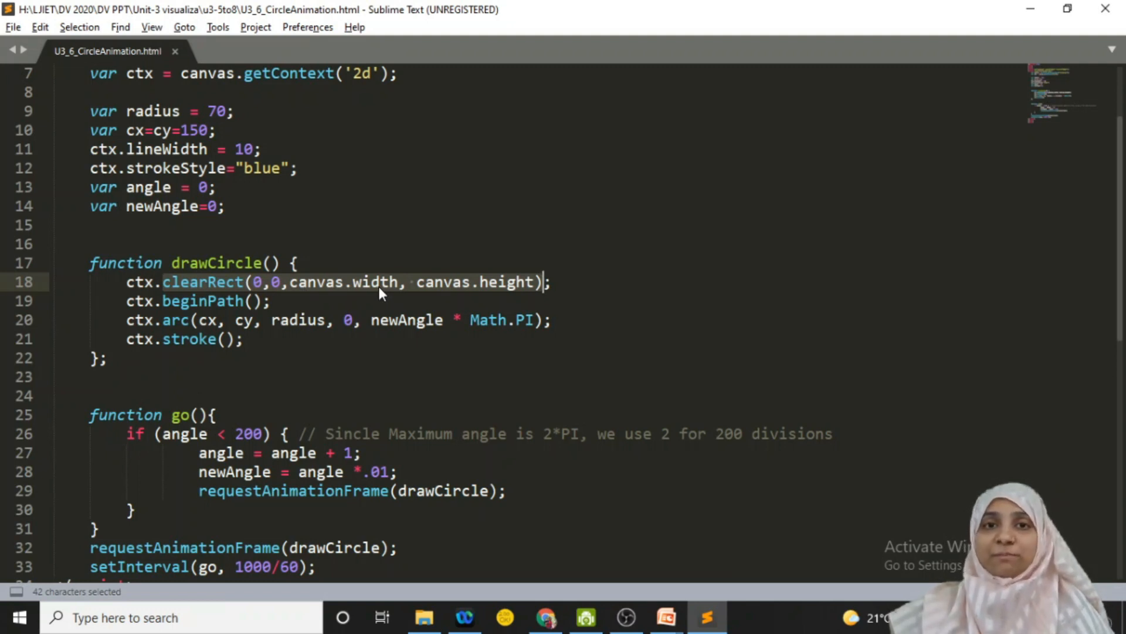
{"action": "mouse_move", "coordinate": [525, 284]}
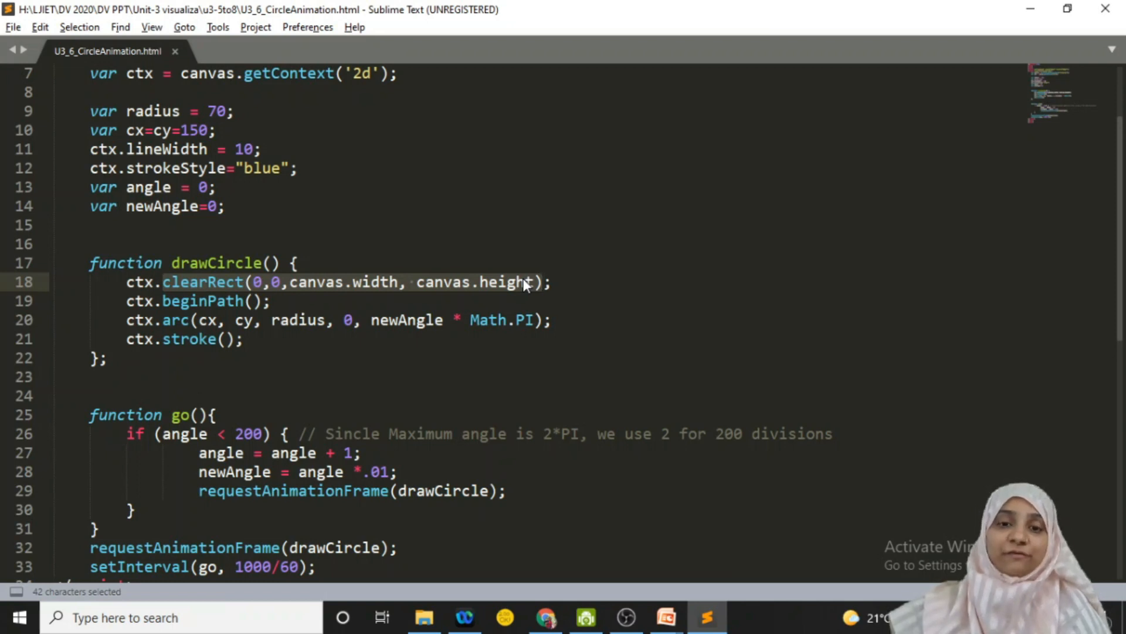
{"action": "left_click", "coordinate": [549, 281]}
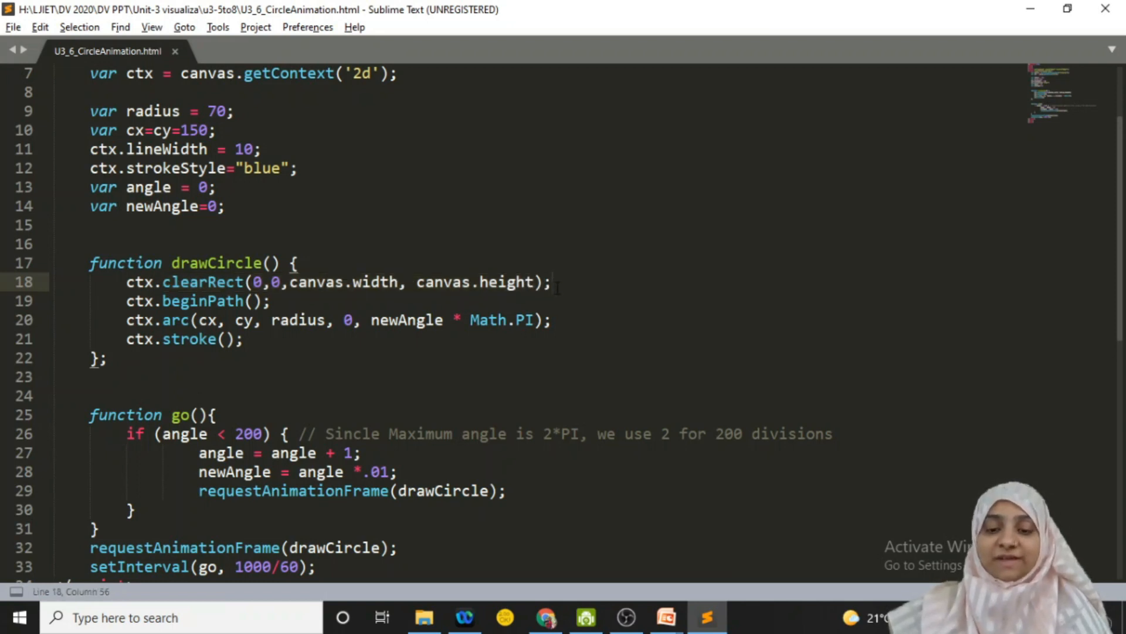
{"action": "type", "text": "//"}
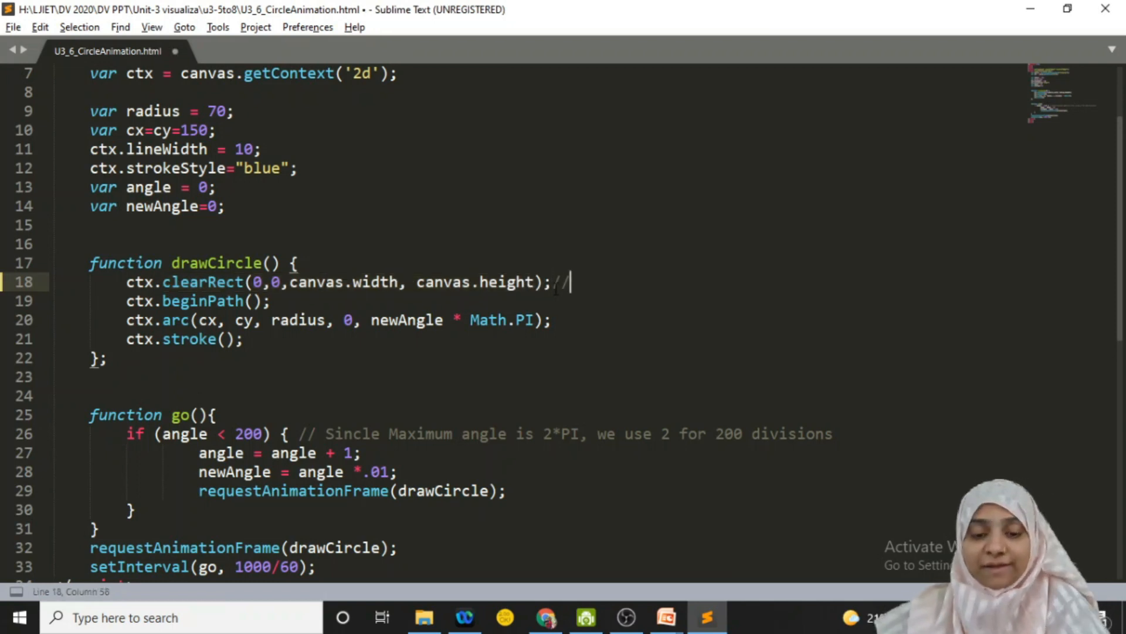
{"action": "type", "text": "erase c"}
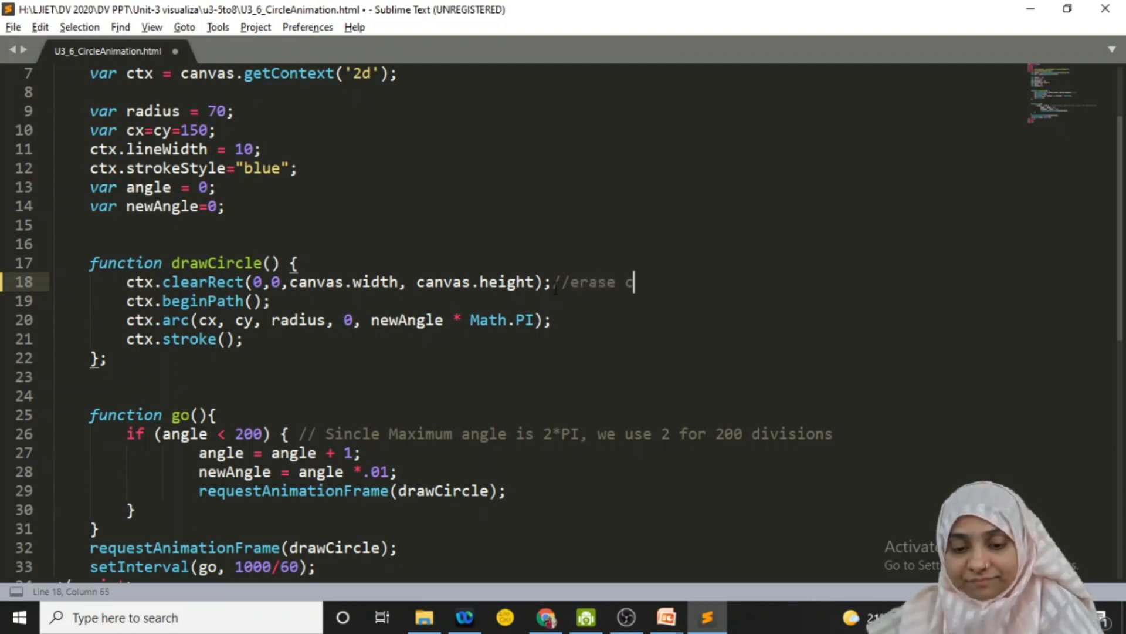
{"action": "type", "text": "anvas"}
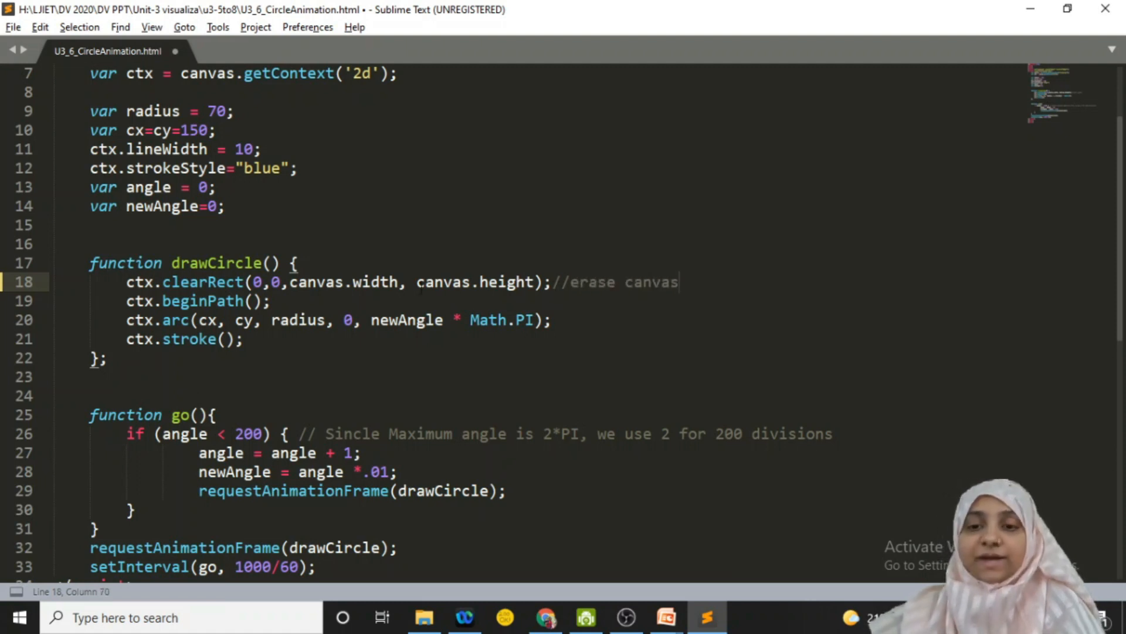
{"action": "left_click_drag", "start_coordinate": [126, 302], "coordinate": [244, 338]}
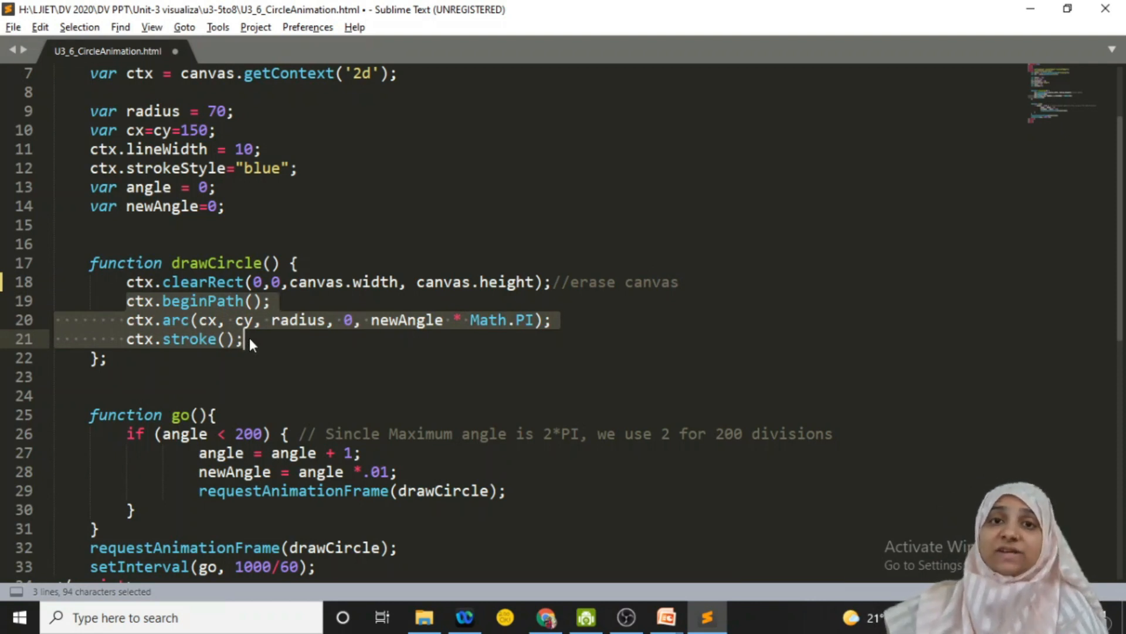
{"action": "left_click", "coordinate": [152, 302]}
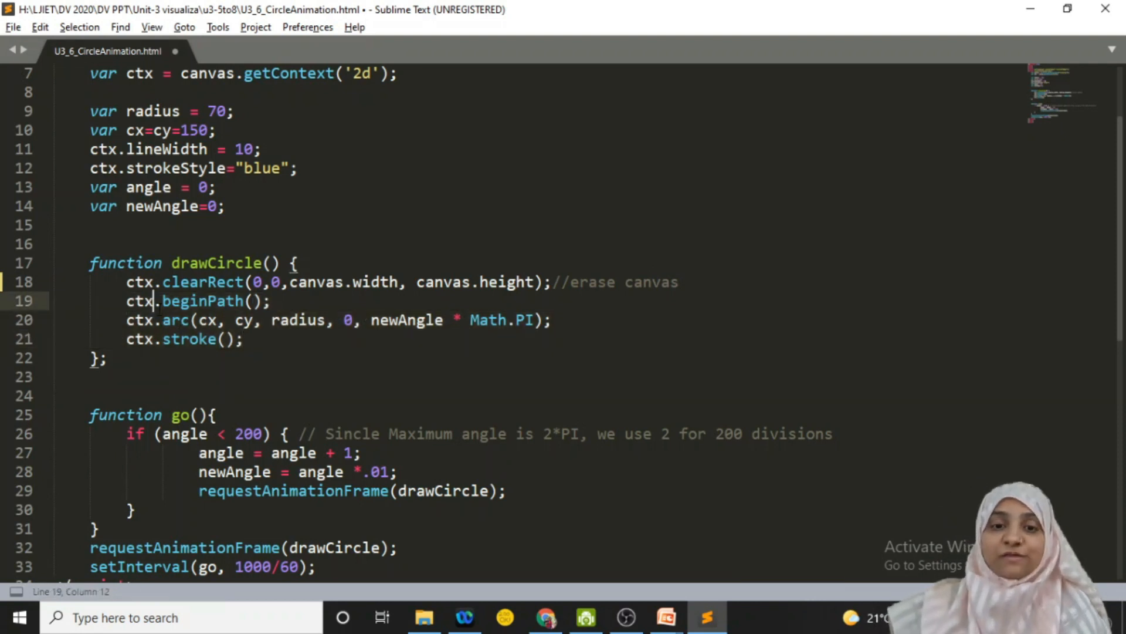
{"action": "double_click", "coordinate": [203, 302]}
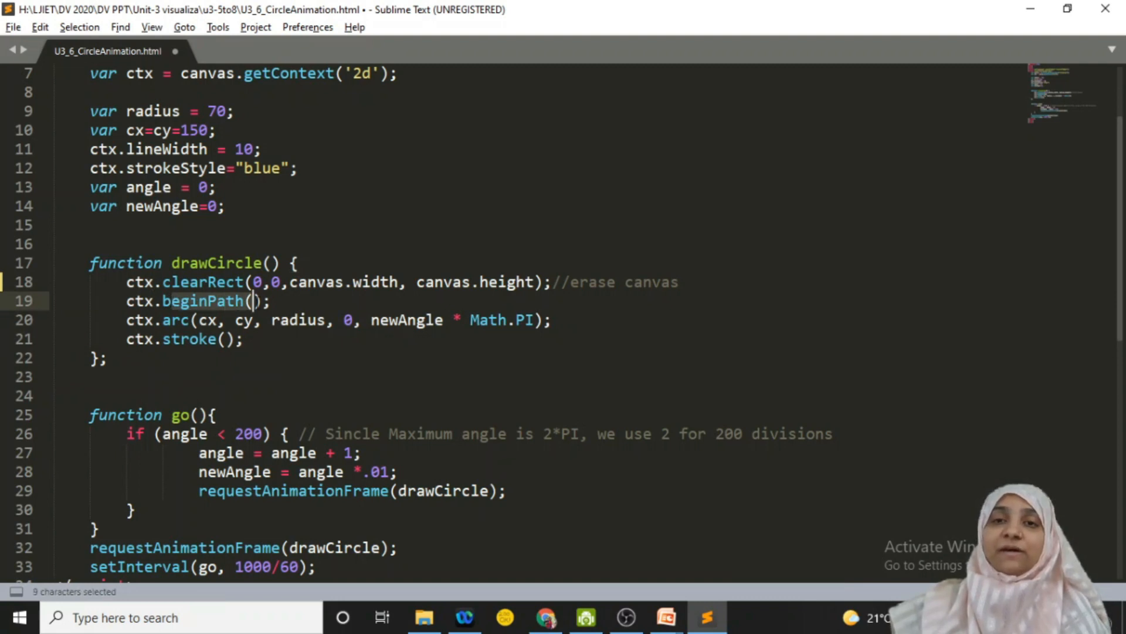
{"action": "left_click", "coordinate": [209, 301]}
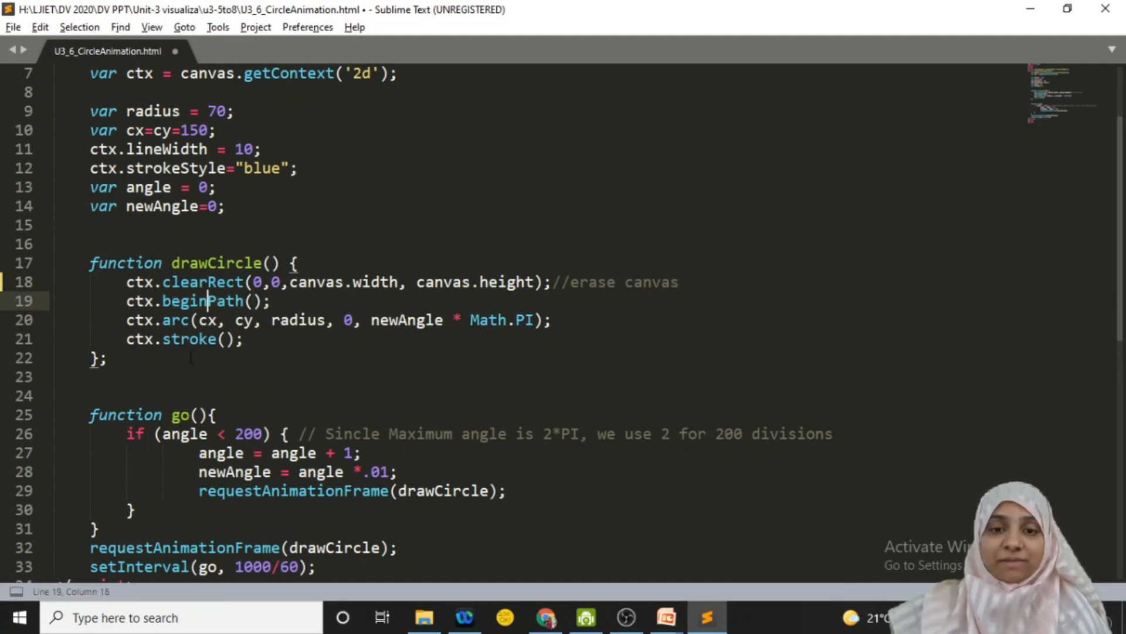
{"action": "double_click", "coordinate": [189, 338]}
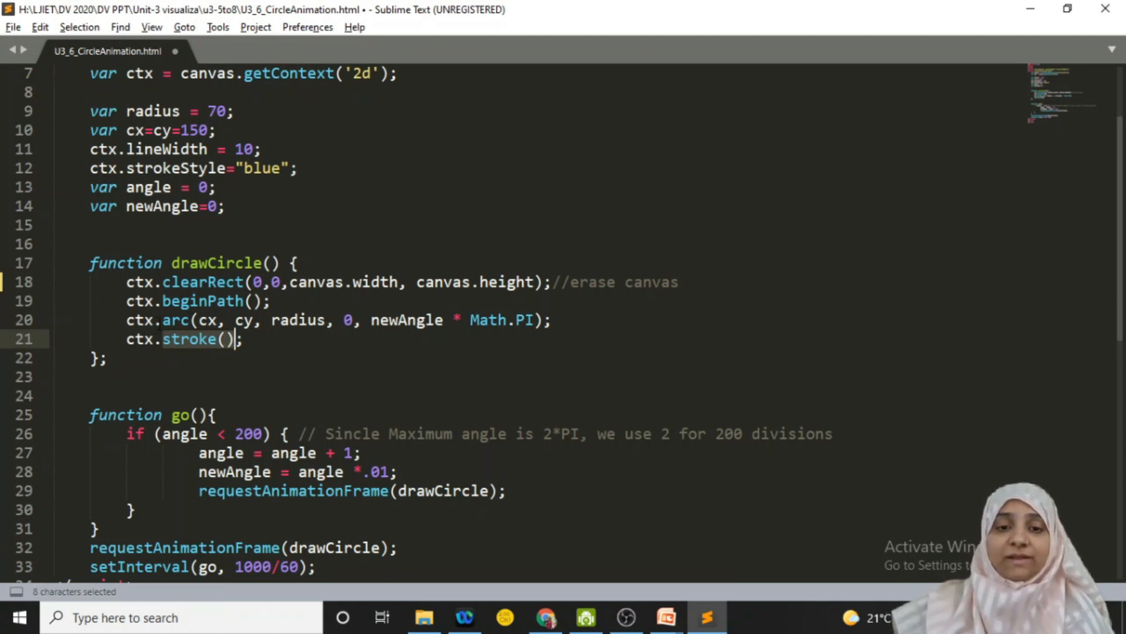
{"action": "left_click", "coordinate": [196, 340]}
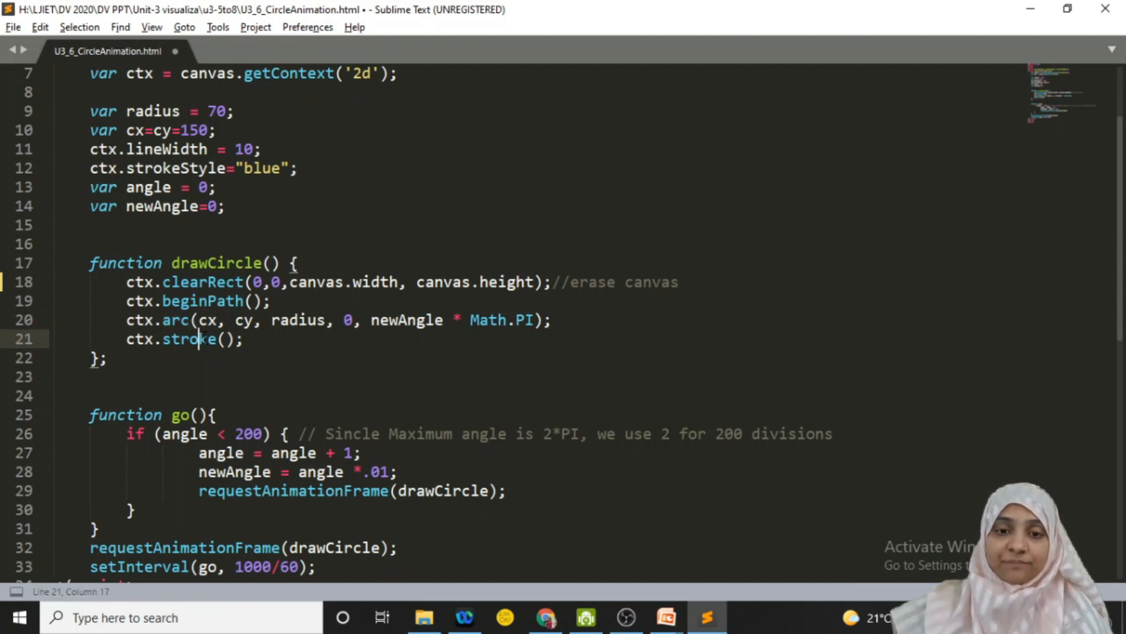
{"action": "left_click", "coordinate": [232, 319]}
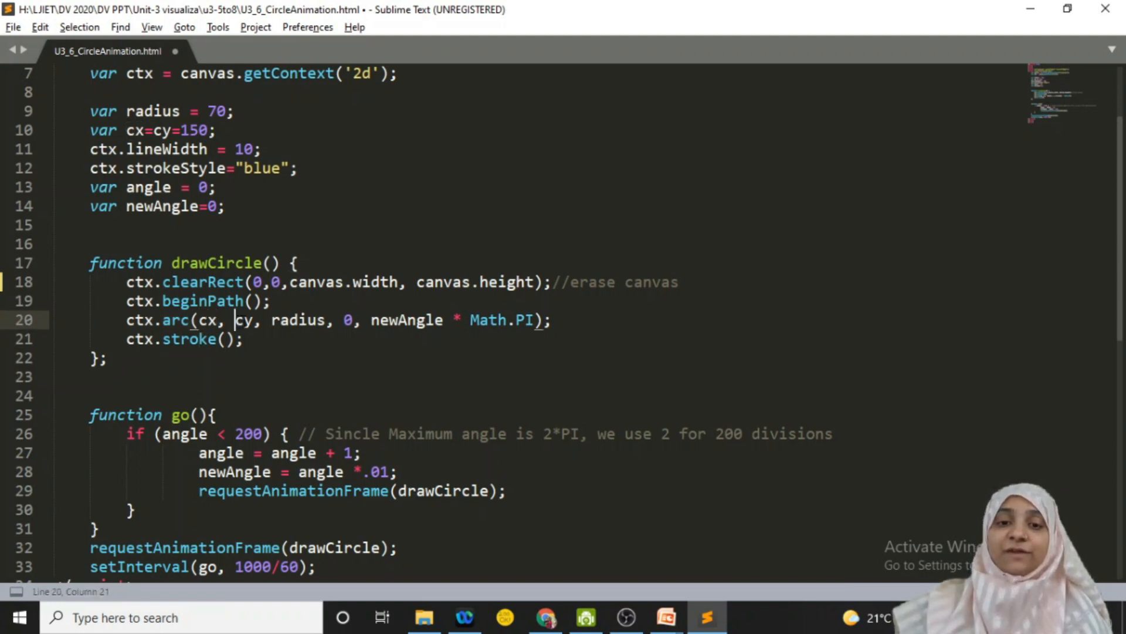
{"action": "double_click", "coordinate": [244, 319]}
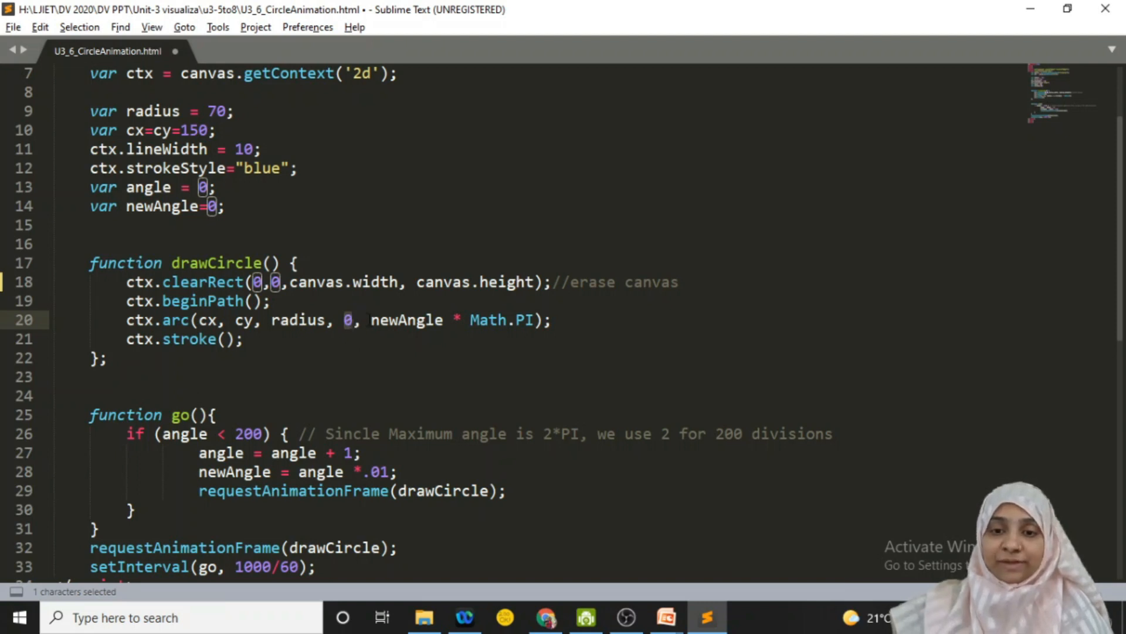
{"action": "left_click_drag", "start_coordinate": [370, 319], "coordinate": [542, 319]}
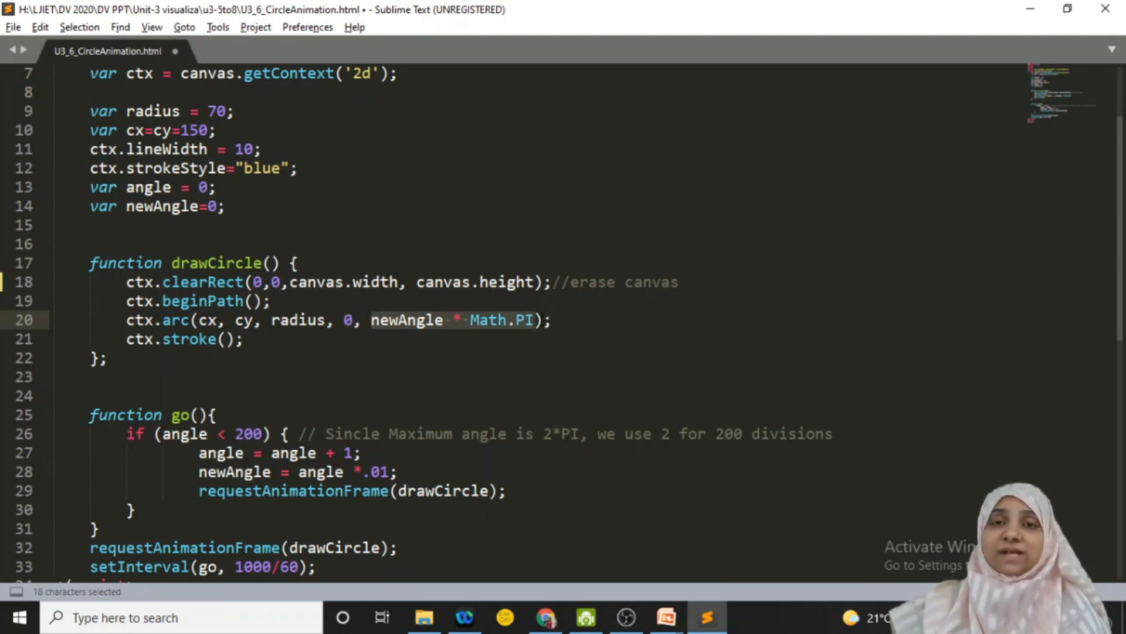
{"action": "left_click", "coordinate": [372, 319]}
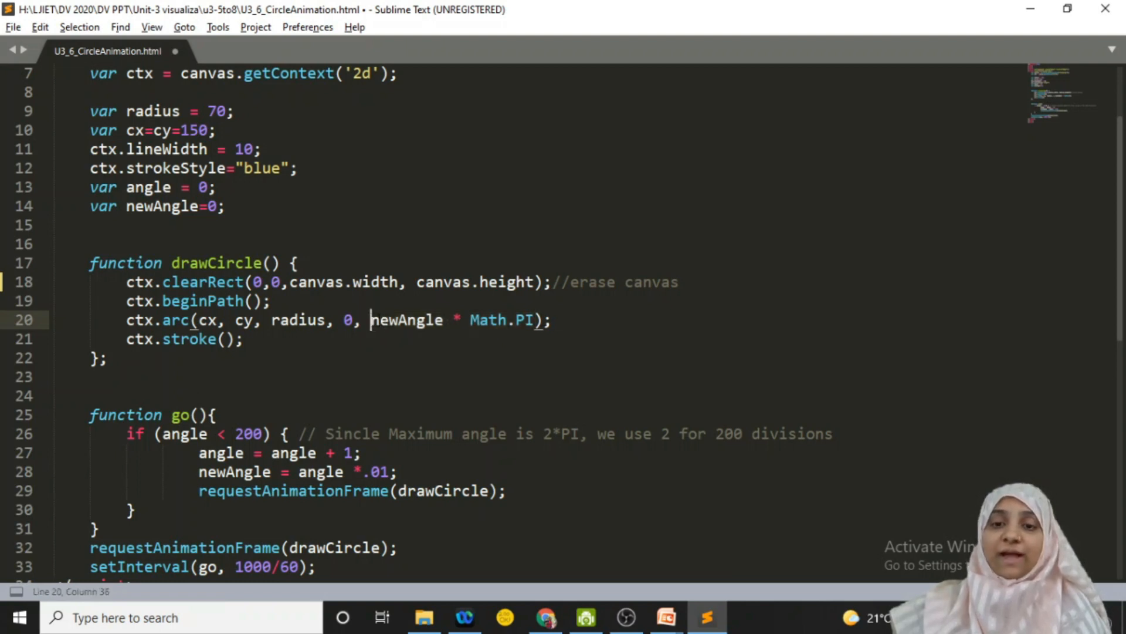
{"action": "double_click", "coordinate": [405, 319]}
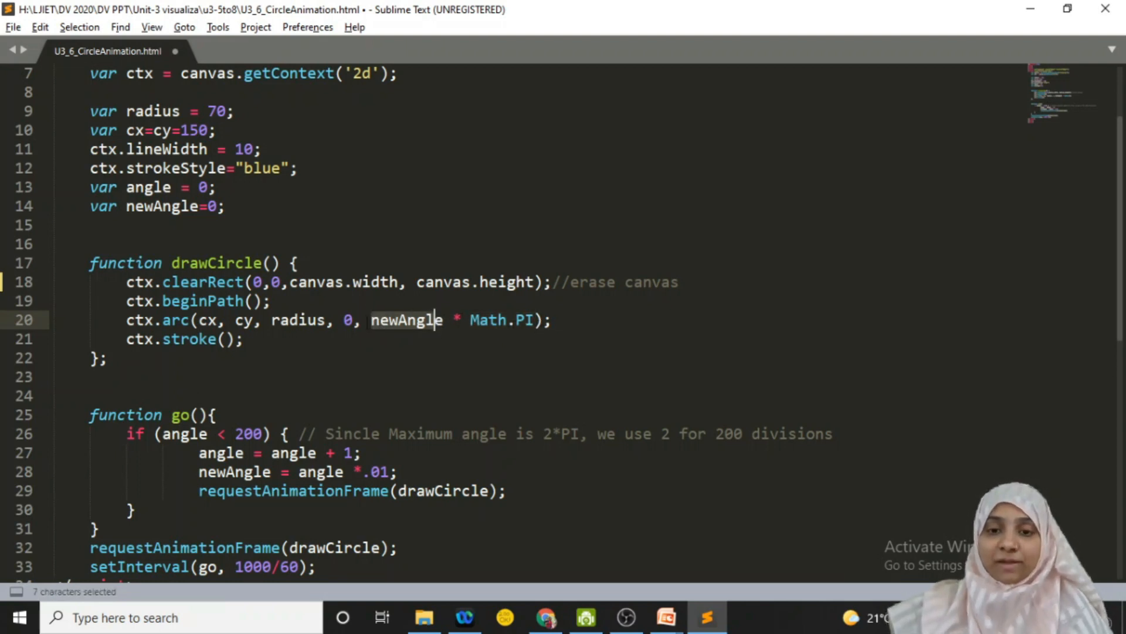
{"action": "double_click", "coordinate": [407, 319]}
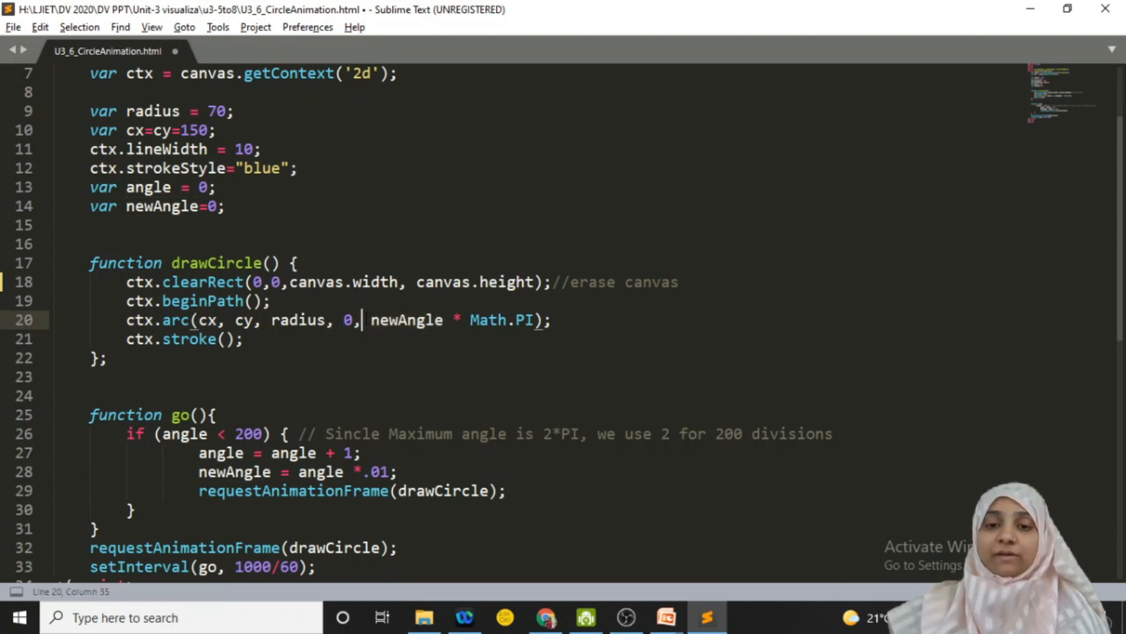
{"action": "double_click", "coordinate": [406, 319]}
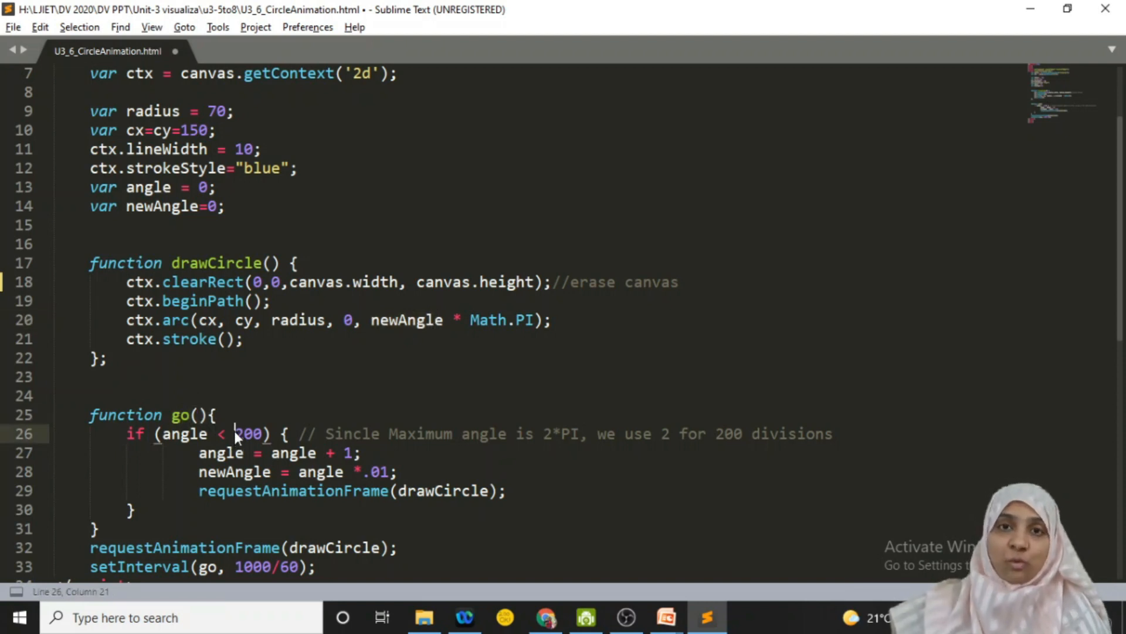
{"action": "double_click", "coordinate": [179, 415]}
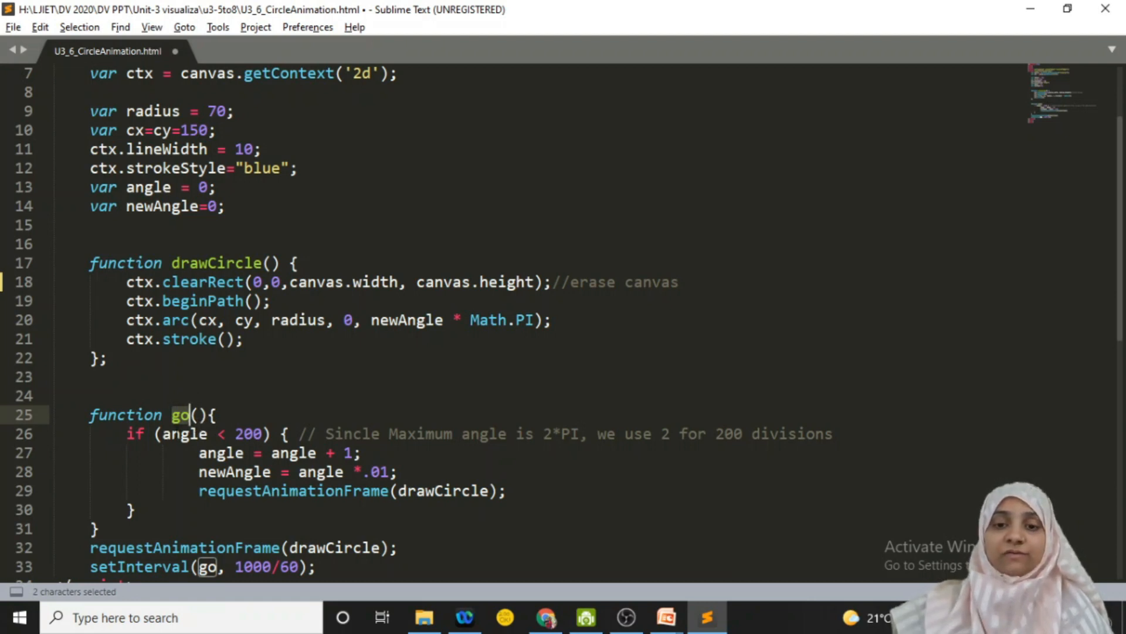
{"action": "mouse_move", "coordinate": [186, 423]}
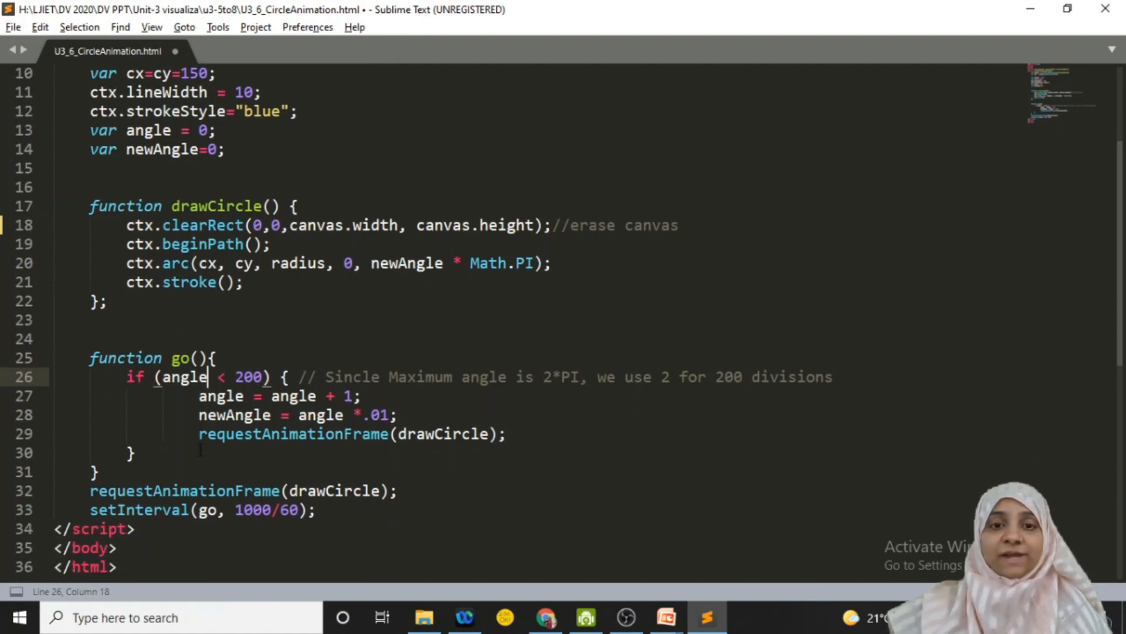
{"action": "double_click", "coordinate": [200, 131]}
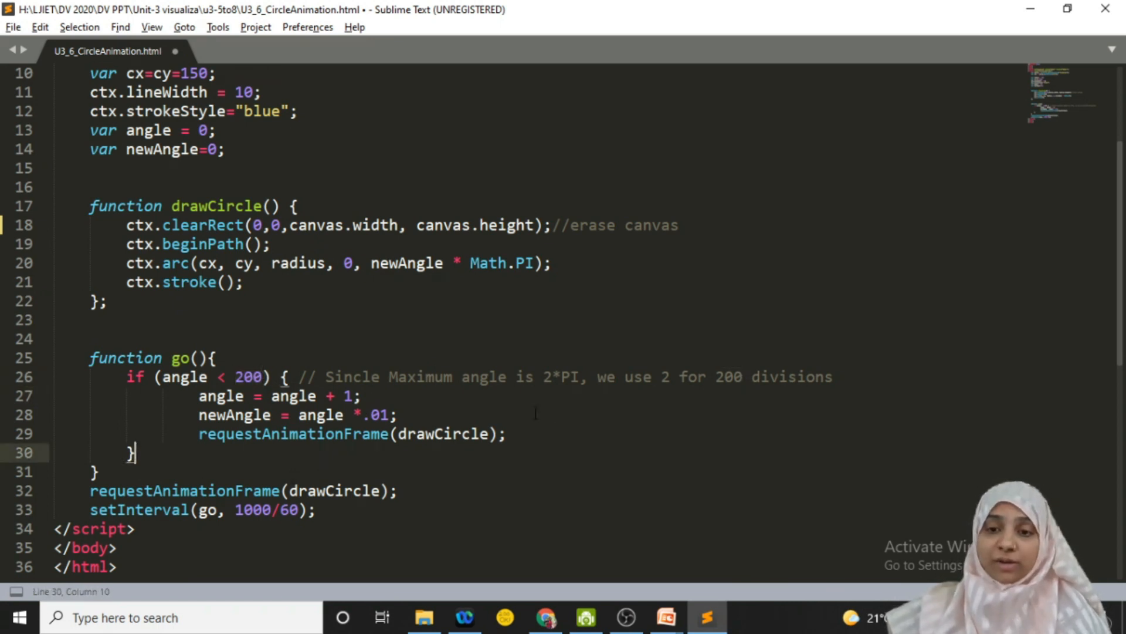
{"action": "double_click", "coordinate": [728, 377]}
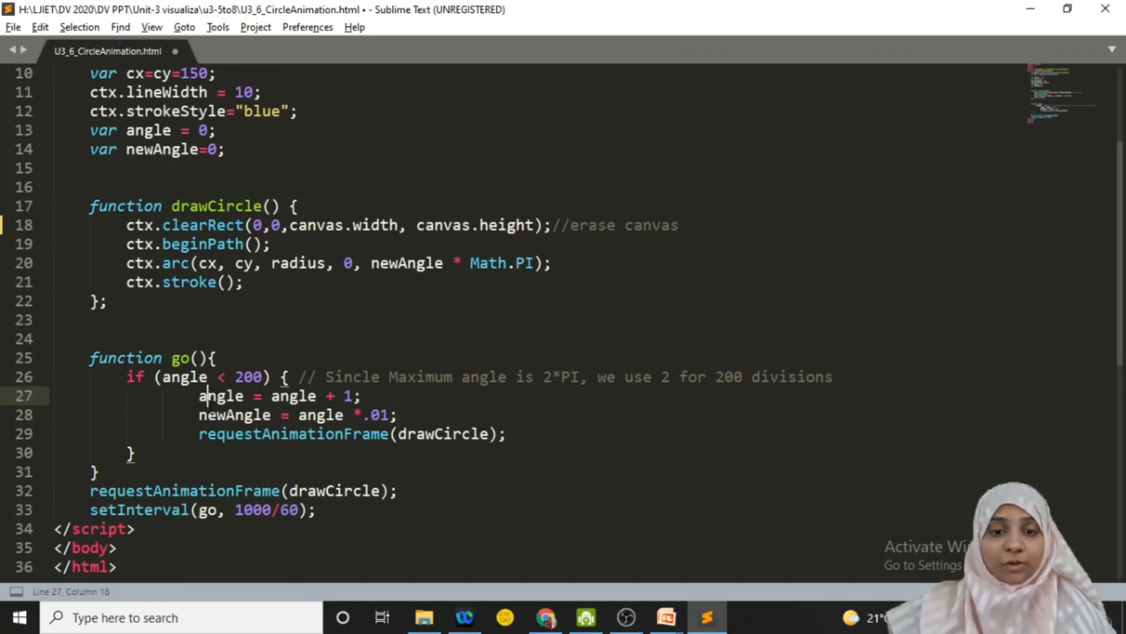
{"action": "double_click", "coordinate": [181, 377]}
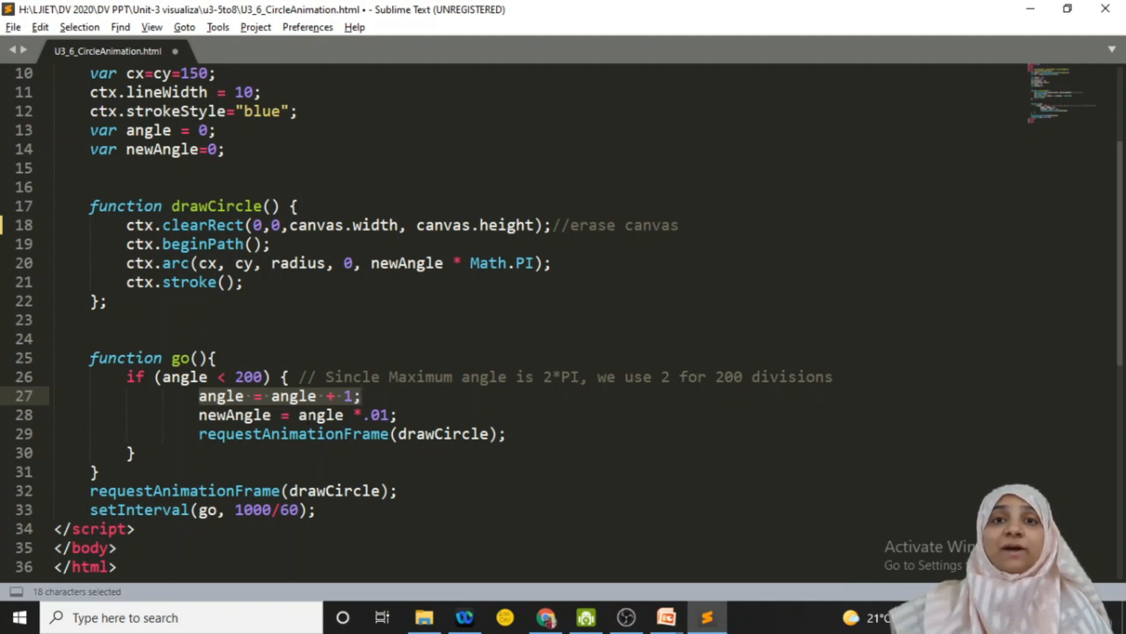
{"action": "left_click", "coordinate": [254, 414]}
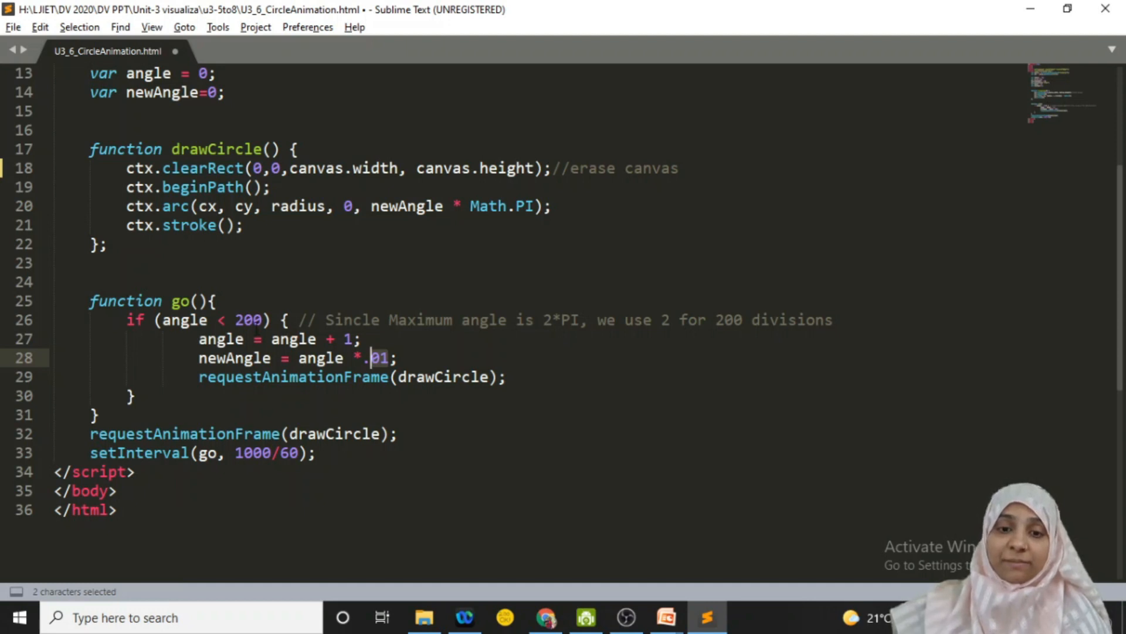
{"action": "double_click", "coordinate": [248, 320]}
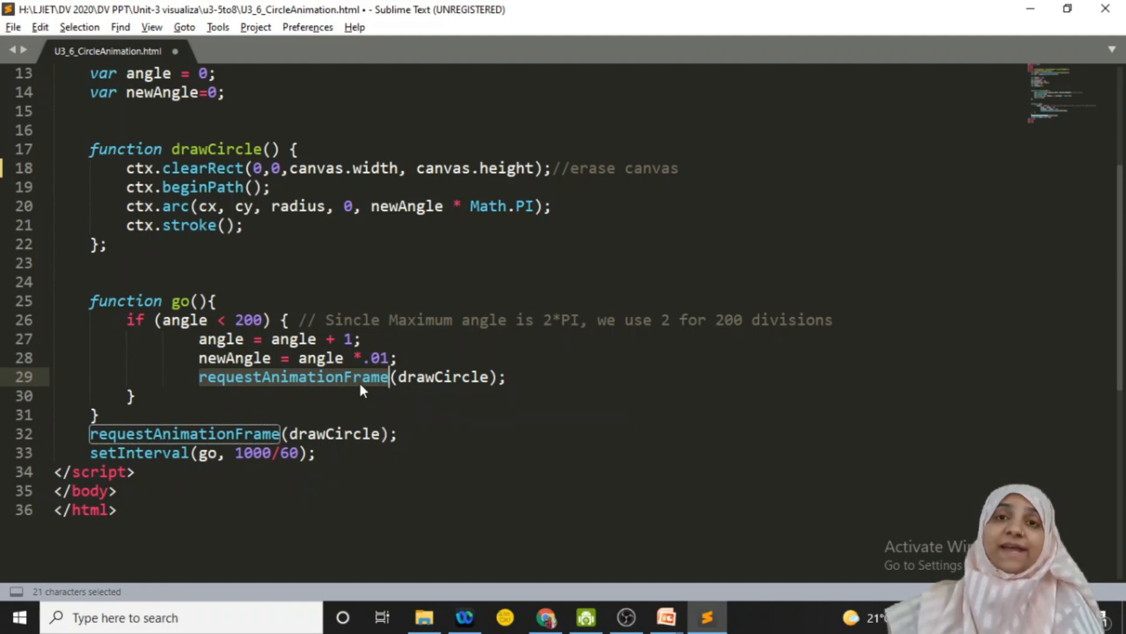
{"action": "mouse_move", "coordinate": [341, 388]}
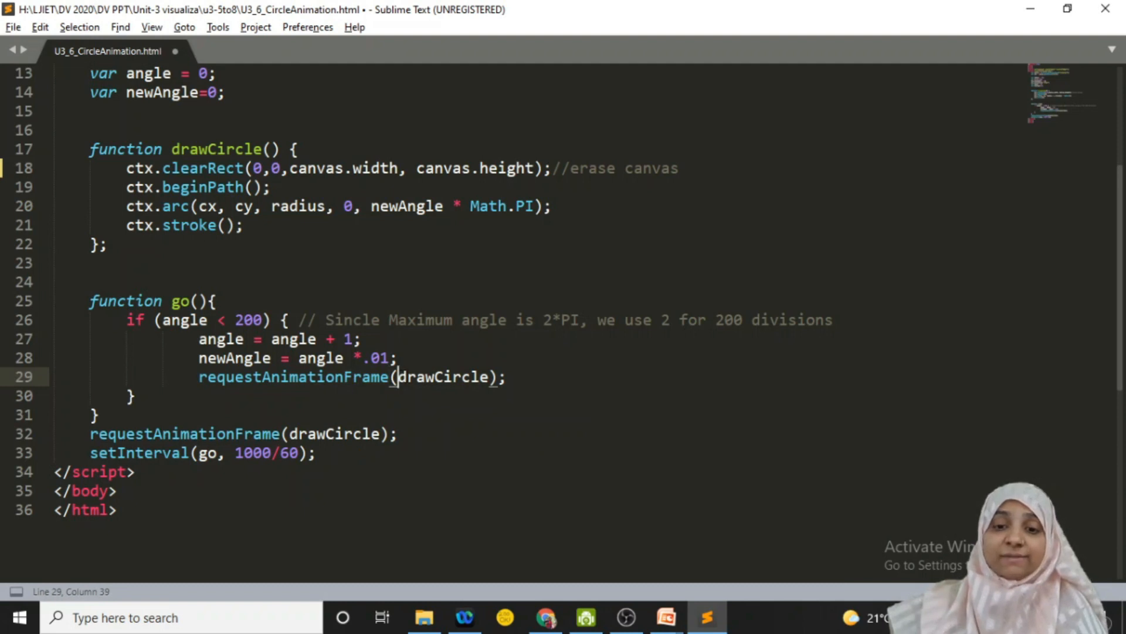
{"action": "double_click", "coordinate": [442, 377]}
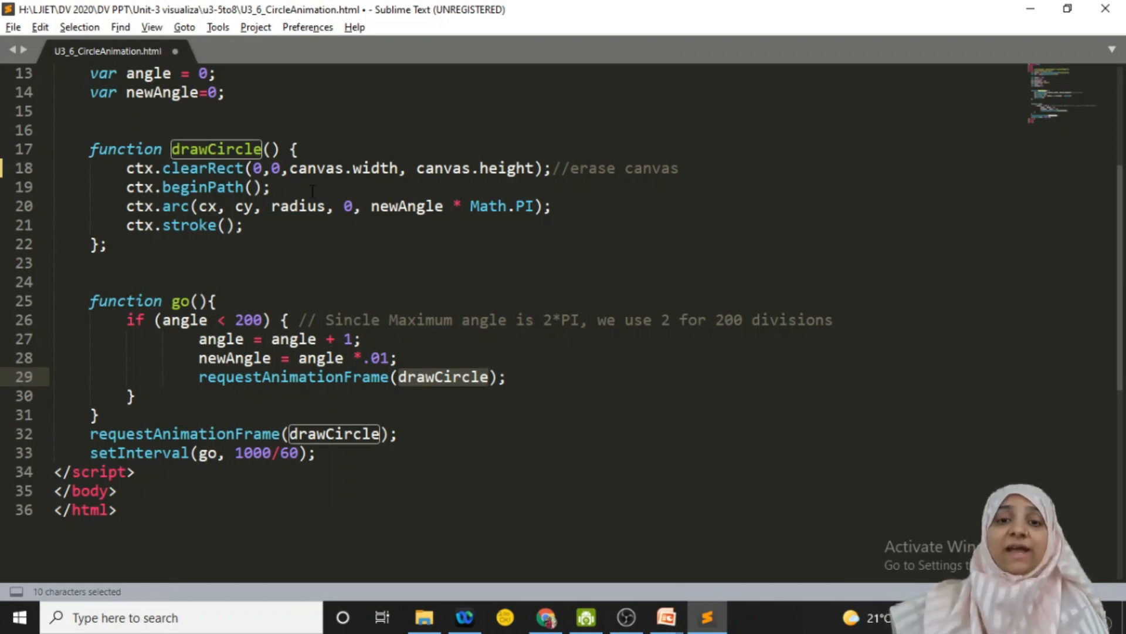
{"action": "mouse_move", "coordinate": [315, 209]}
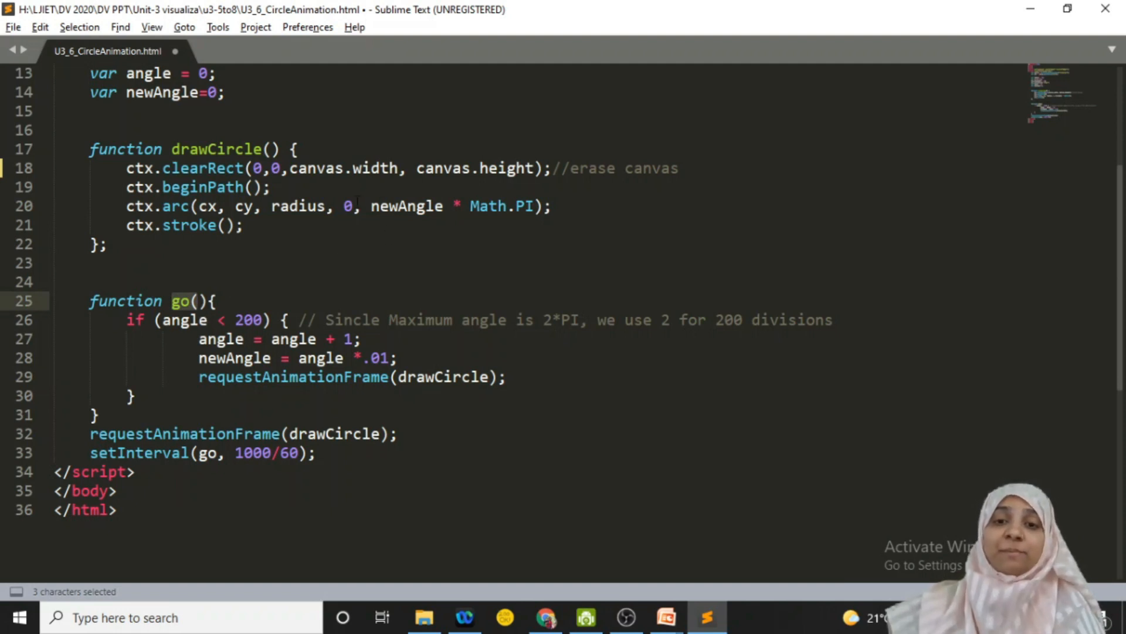
{"action": "double_click", "coordinate": [406, 206]}
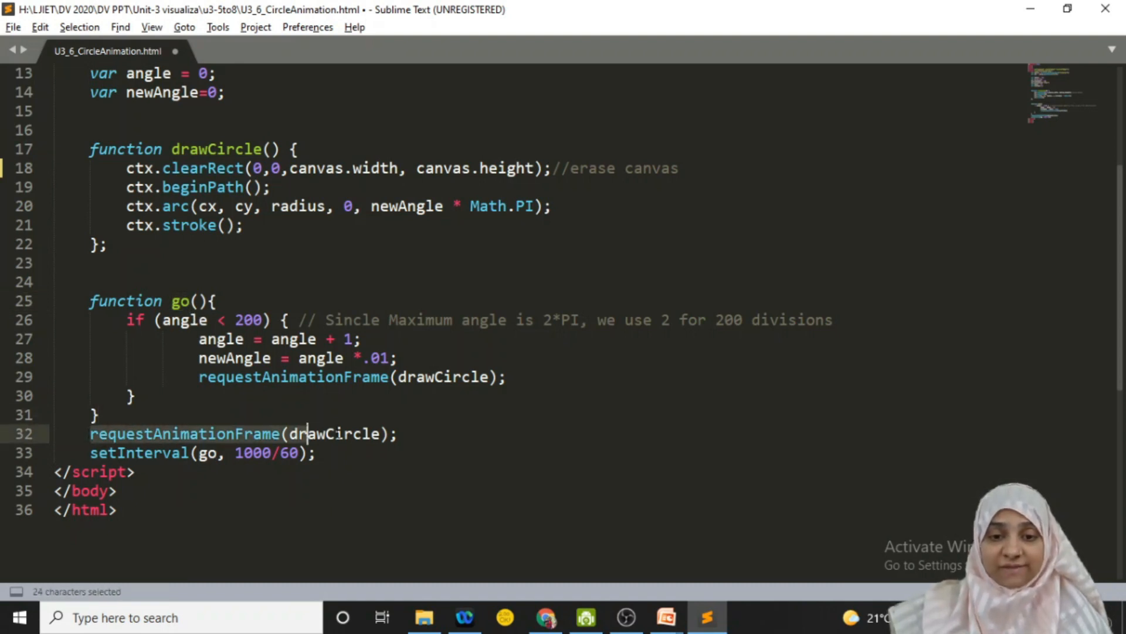
{"action": "left_click", "coordinate": [399, 433]}
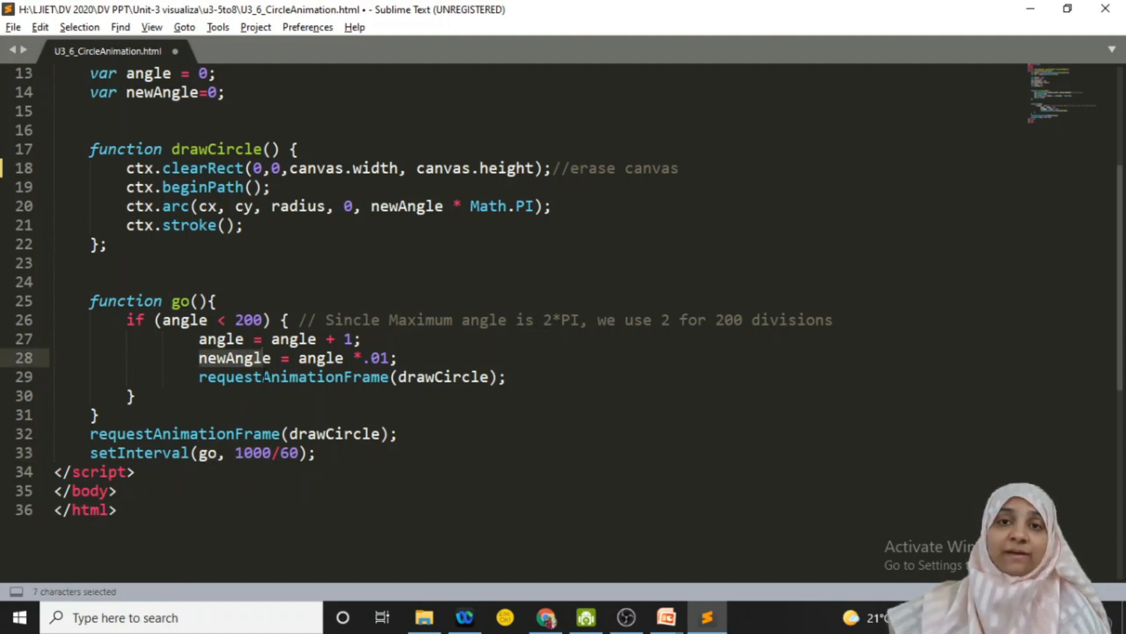
{"action": "double_click", "coordinate": [286, 453]}
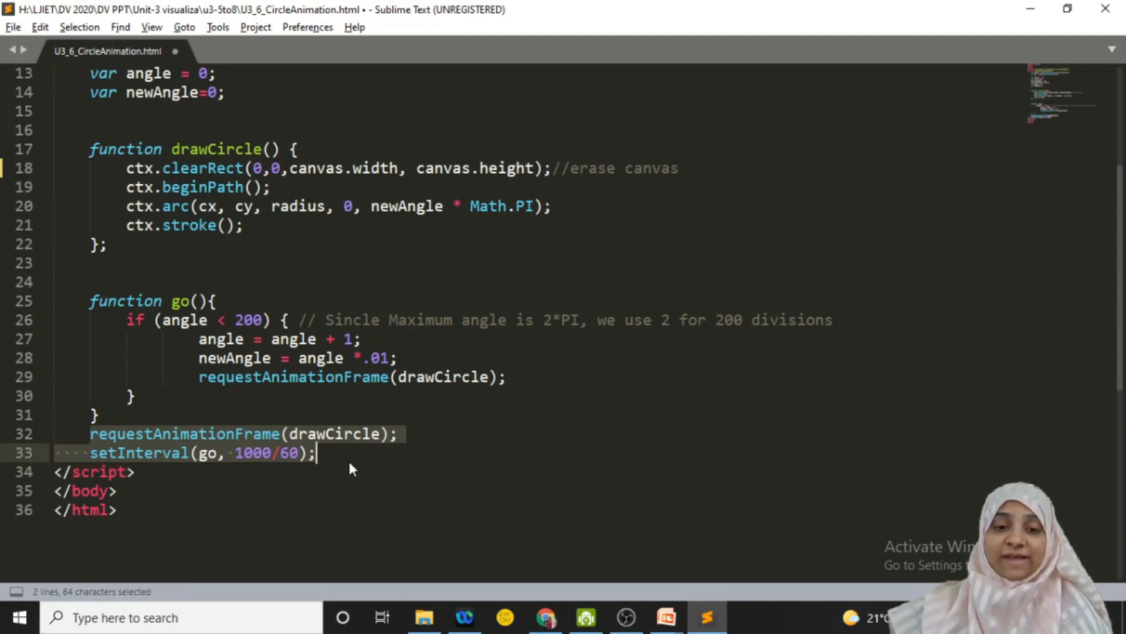
{"action": "mouse_move", "coordinate": [359, 466]}
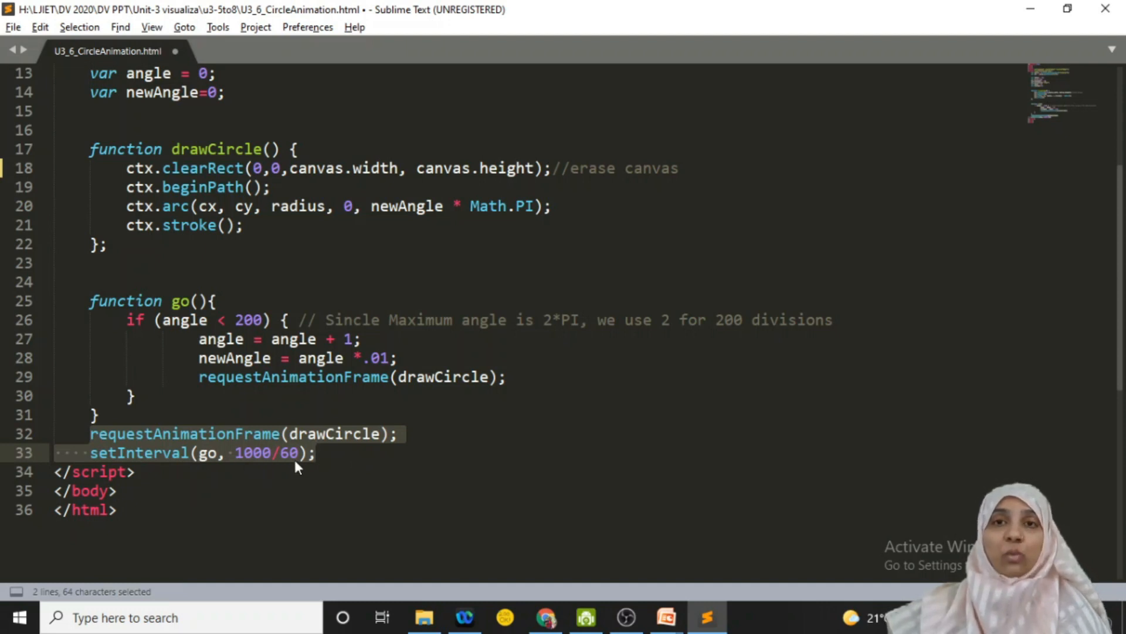
{"action": "mouse_move", "coordinate": [338, 466]}
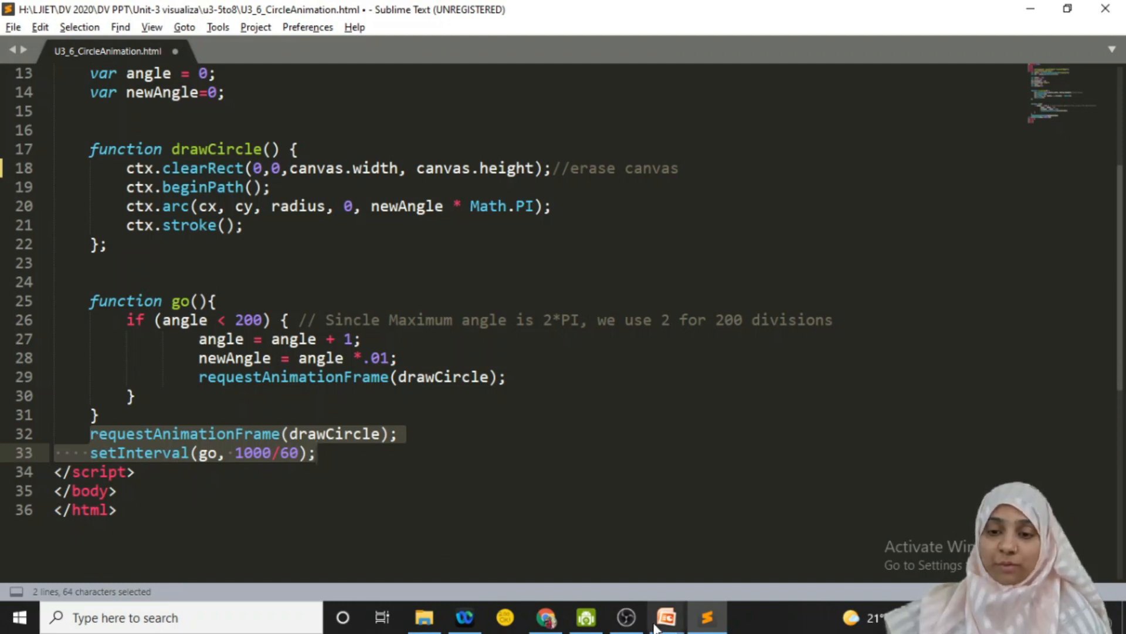
Switch to Chrome and watch the blue stroked circle animation draw fully
{"action": "left_click", "coordinate": [547, 617]}
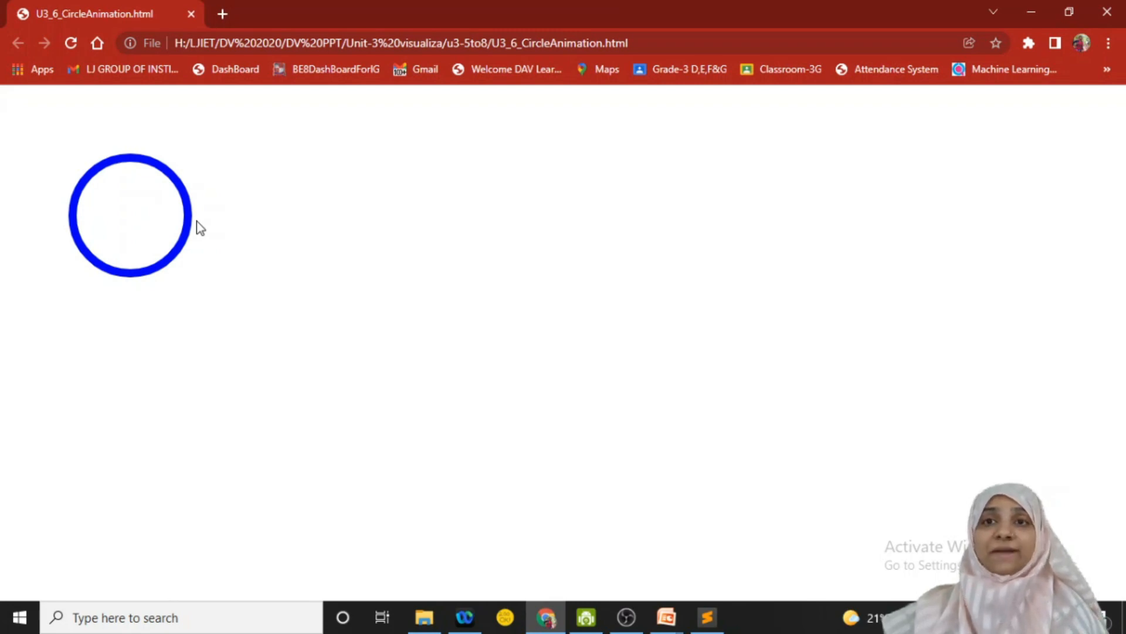
{"action": "mouse_move", "coordinate": [213, 225]}
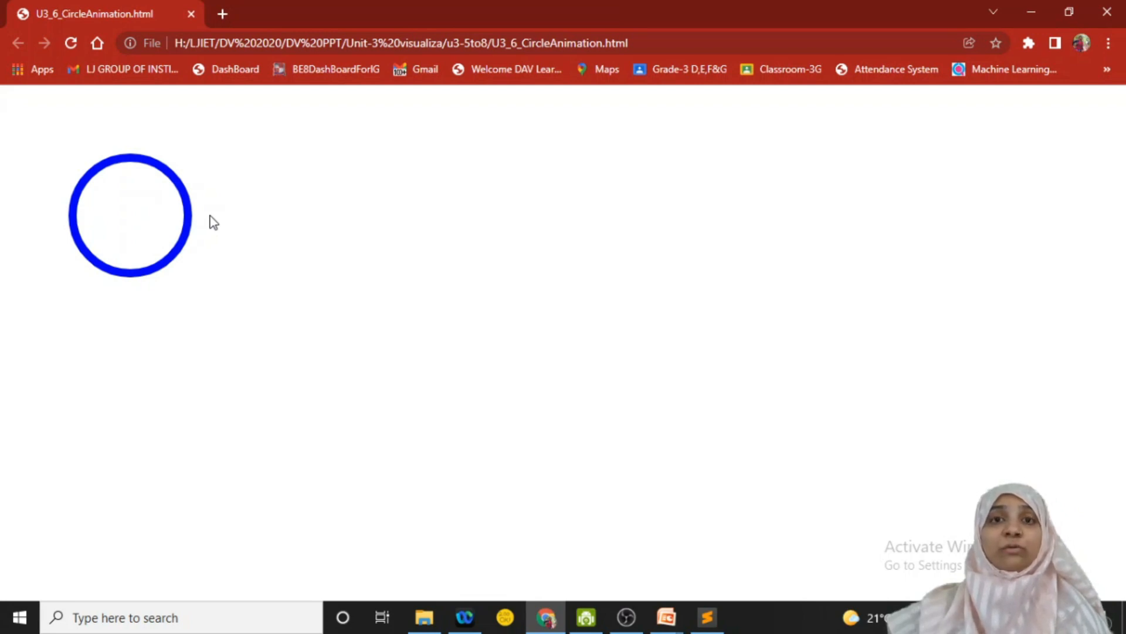
{"action": "mouse_move", "coordinate": [260, 365]}
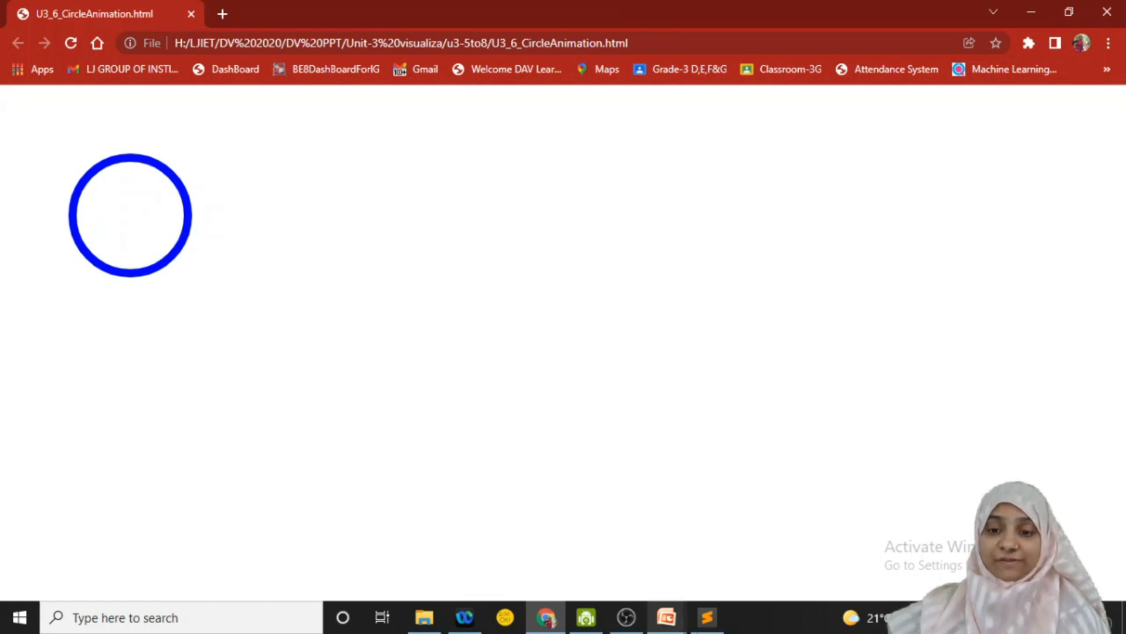
Change setInterval timing to 1000/10, save, and rerun the circle page in Chrome
{"action": "left_click", "coordinate": [706, 617]}
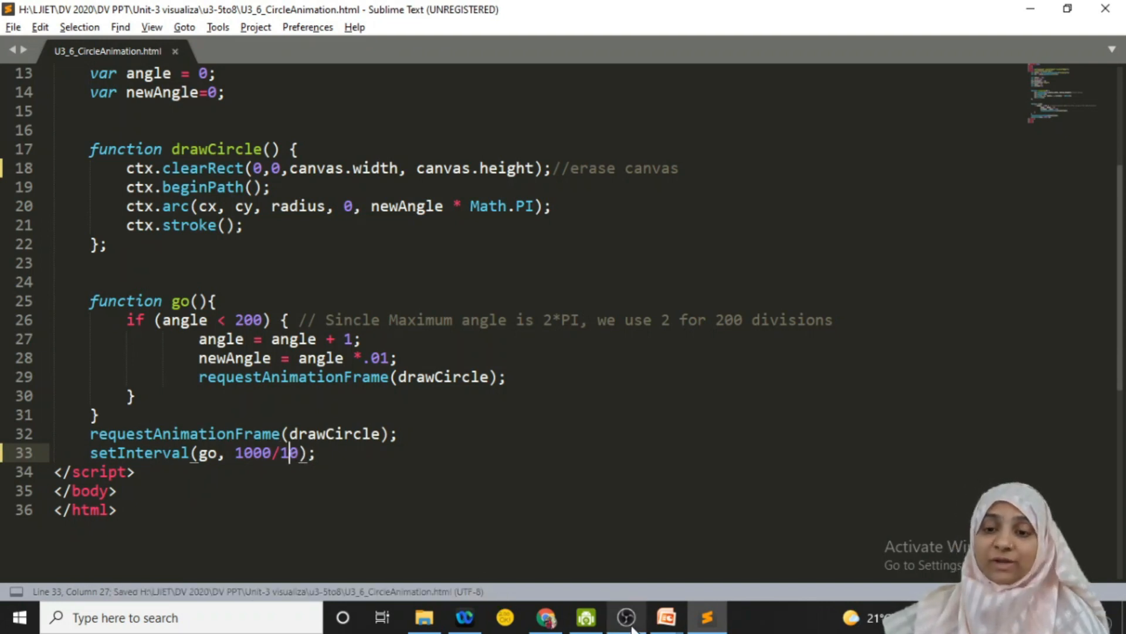
{"action": "mouse_move", "coordinate": [664, 617]}
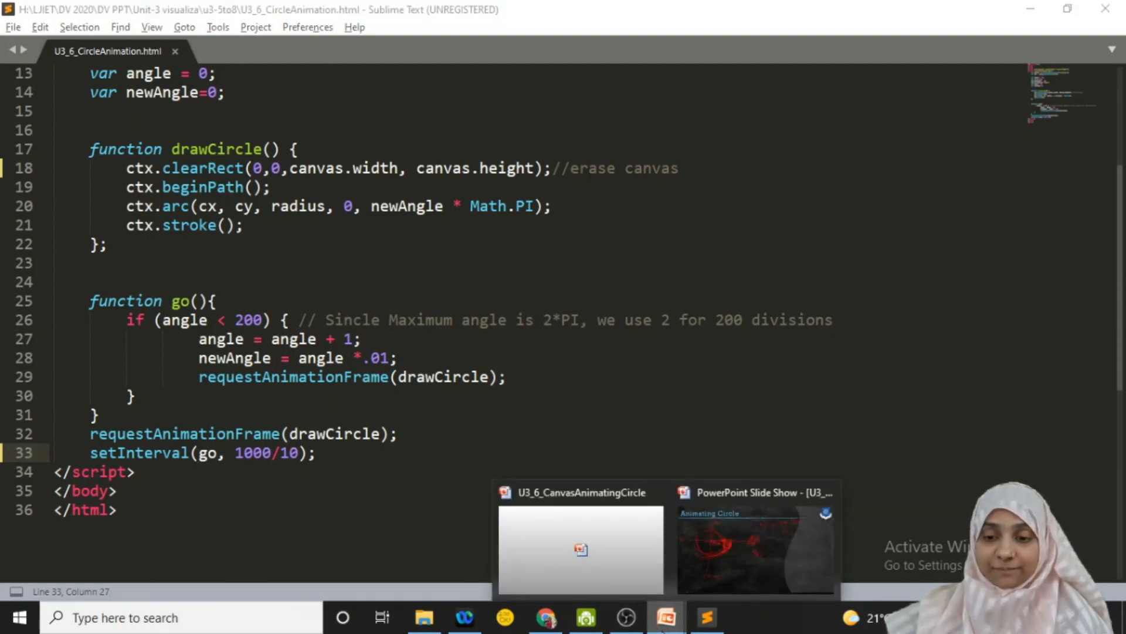
{"action": "left_click", "coordinate": [581, 538]}
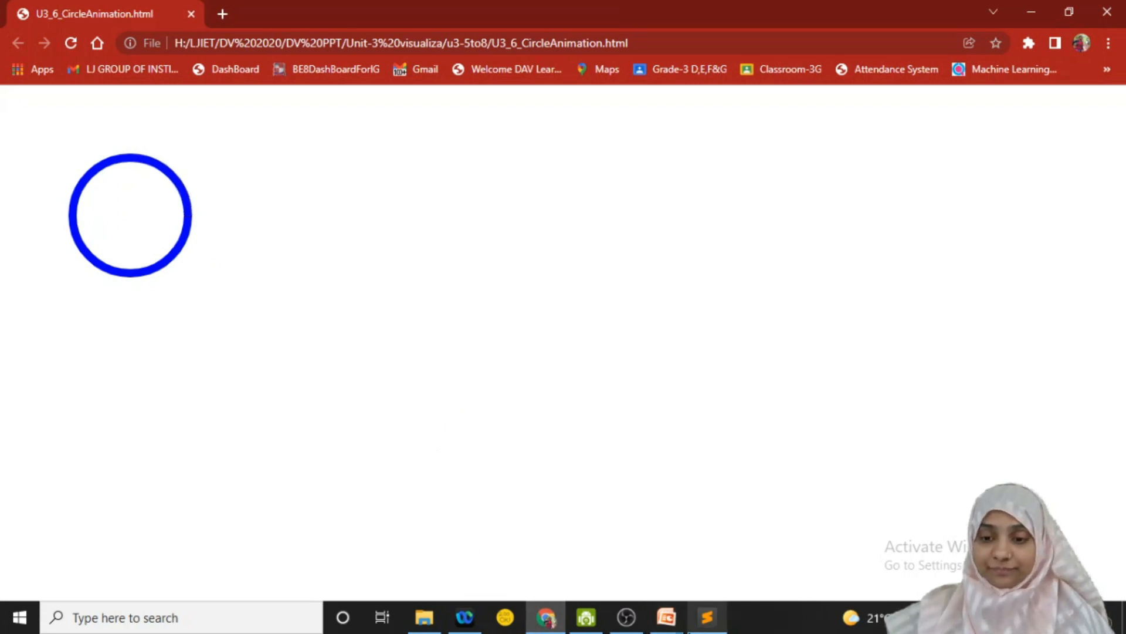
Change the angle step to 10, save, and view the faster animation in Chrome
{"action": "left_click", "coordinate": [706, 617]}
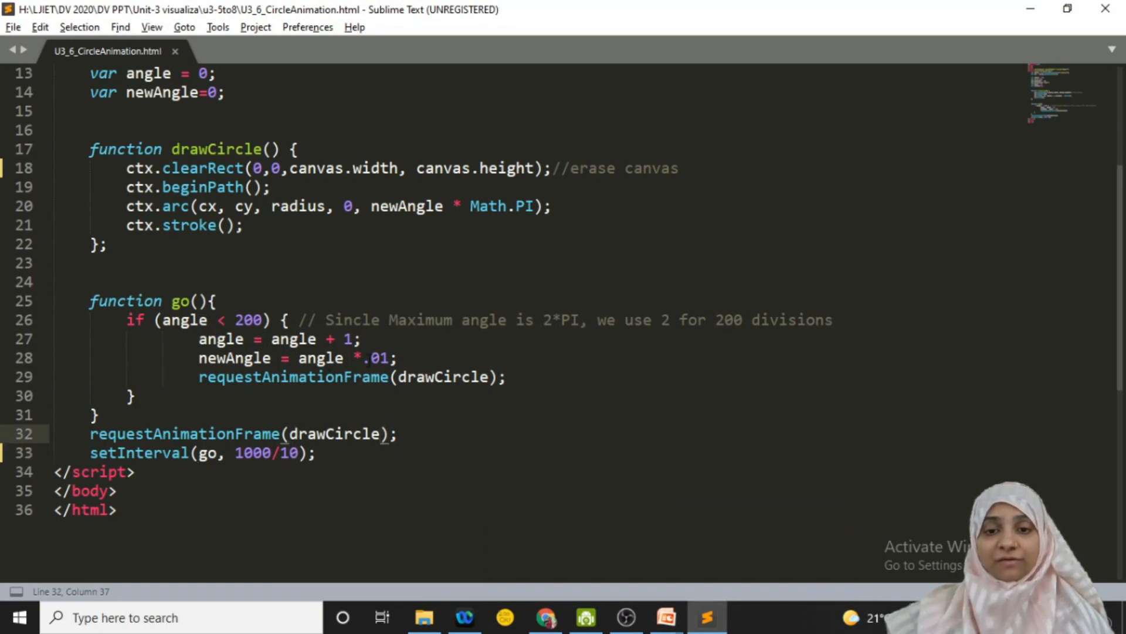
{"action": "double_click", "coordinate": [345, 338]}
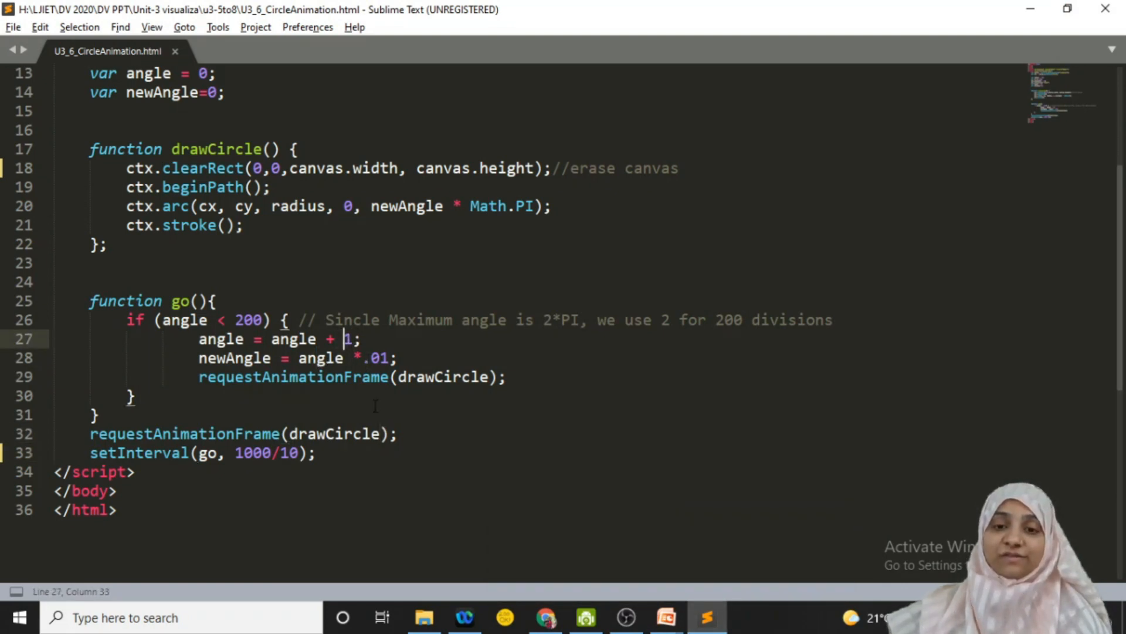
{"action": "type", "text": "0"}
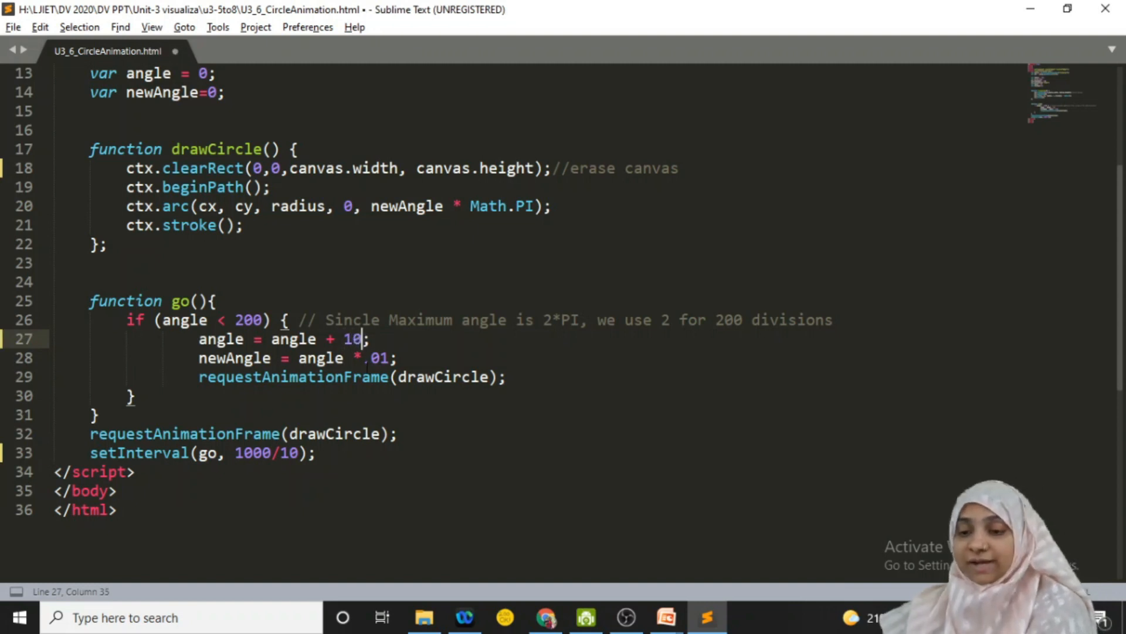
{"action": "key", "text": "ctrl+s"}
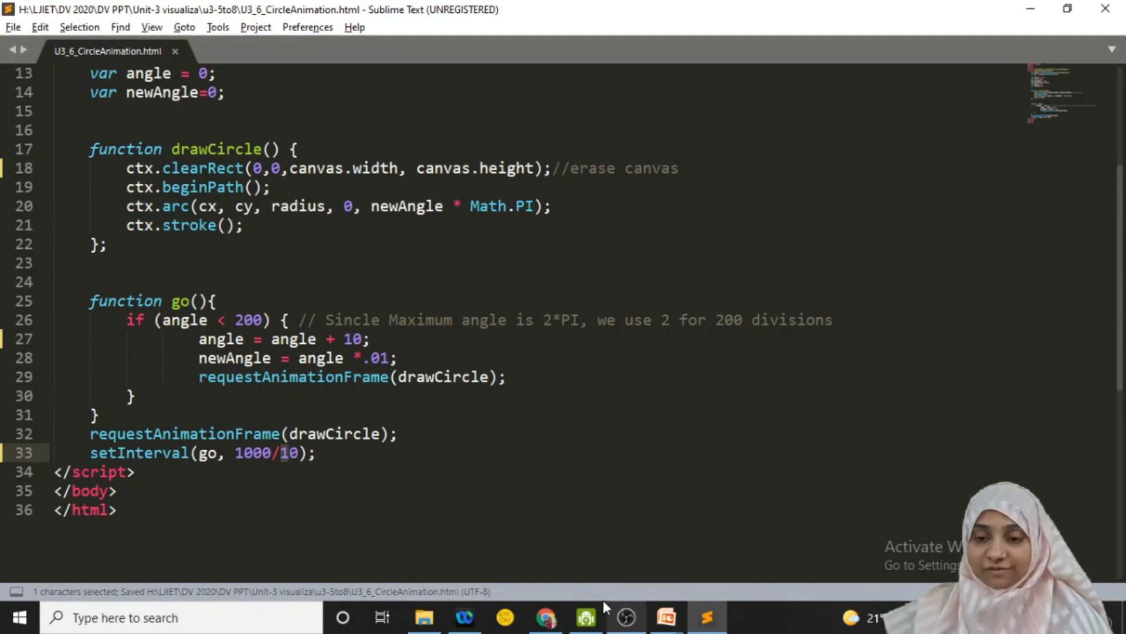
{"action": "left_click", "coordinate": [546, 618]}
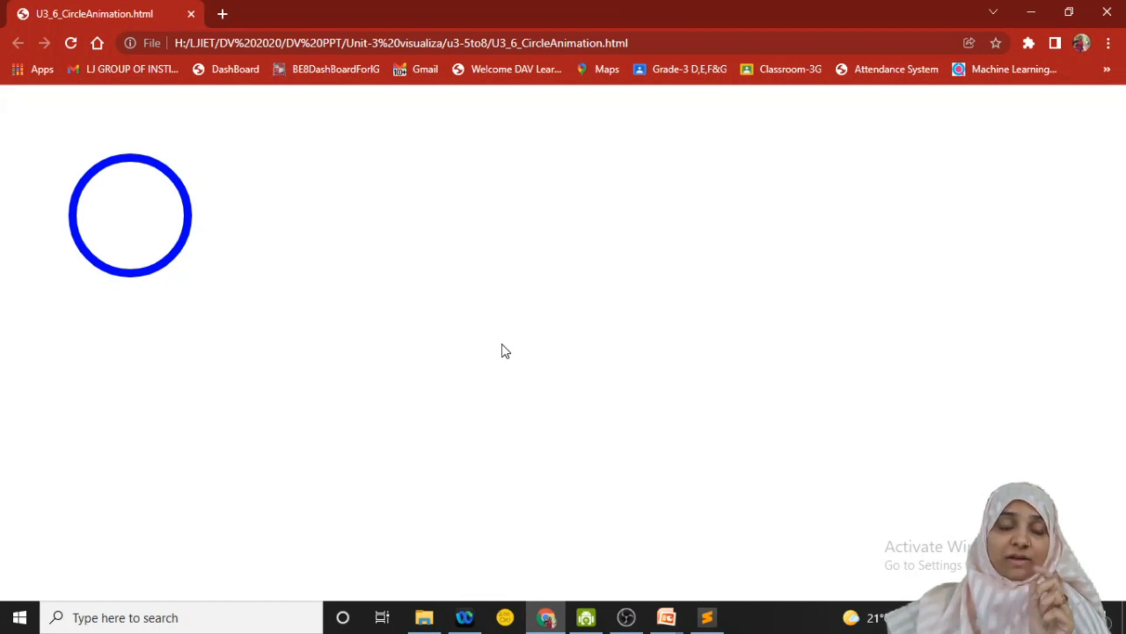
{"action": "mouse_move", "coordinate": [723, 589]}
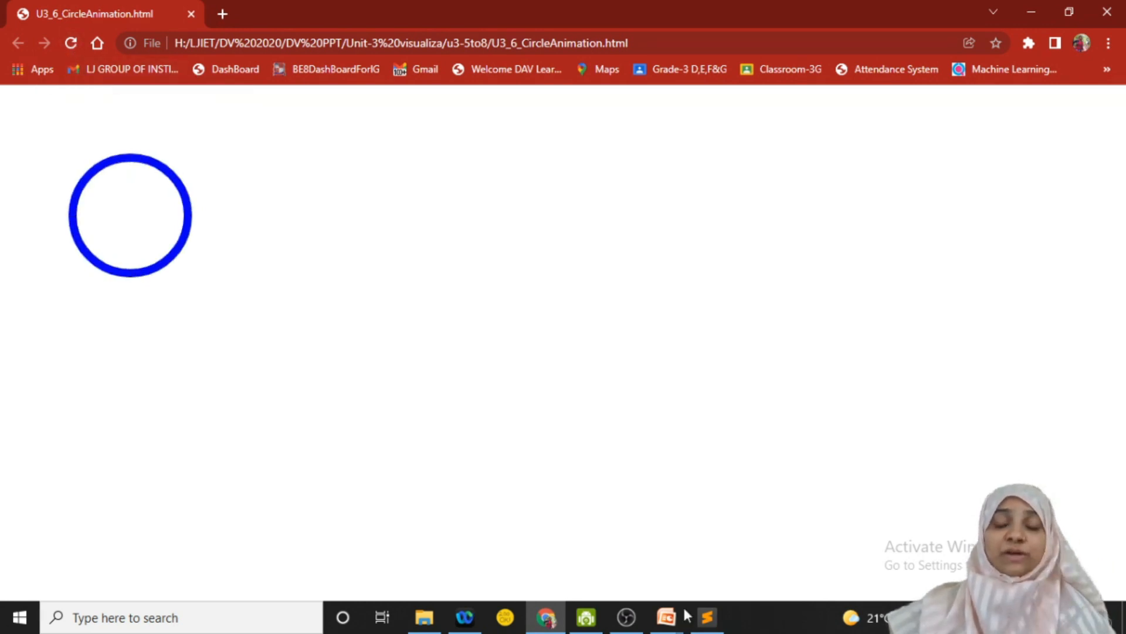
Restore the angle step back to 1 in the editor
{"action": "left_click", "coordinate": [707, 618]}
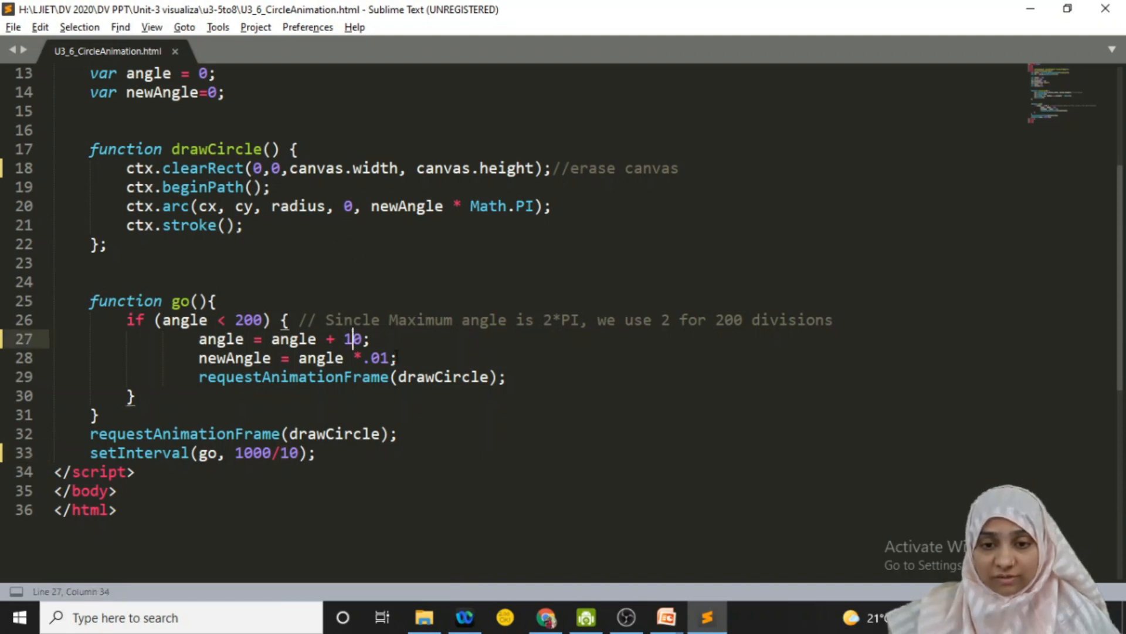
{"action": "key", "text": "backspace"}
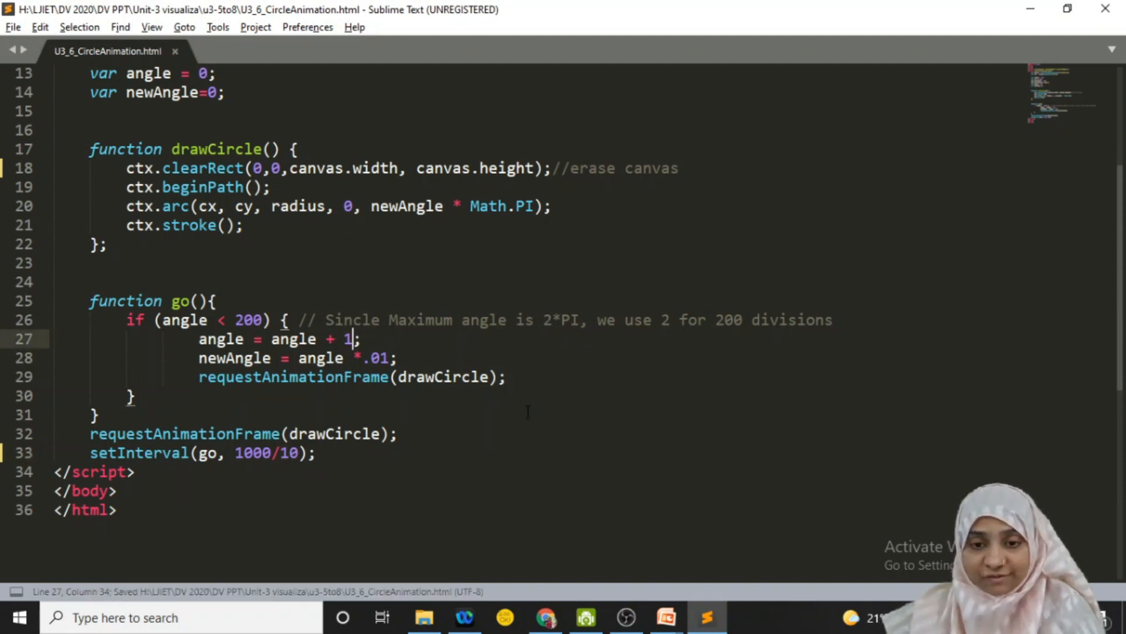